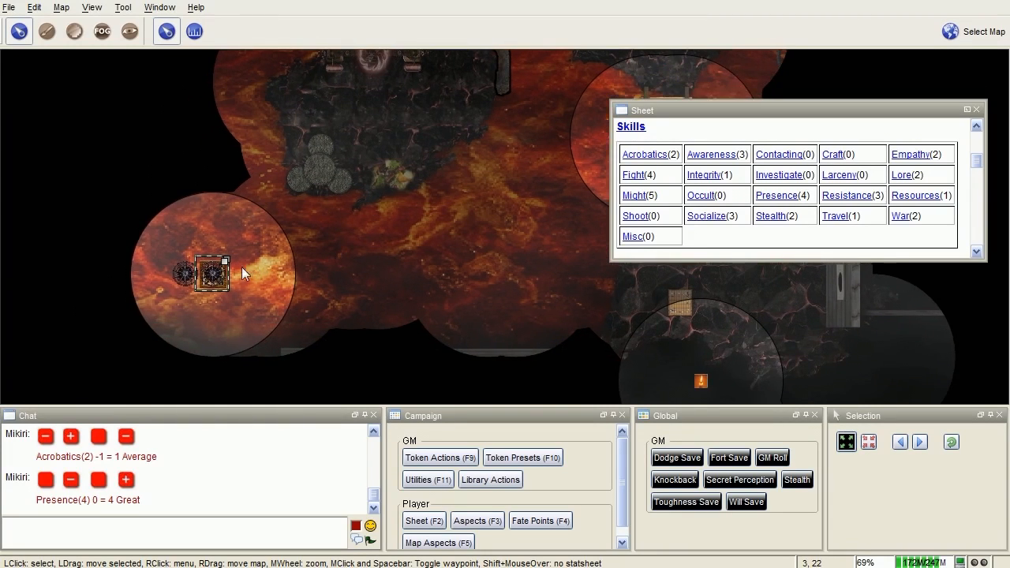
mouse_move(207, 278)
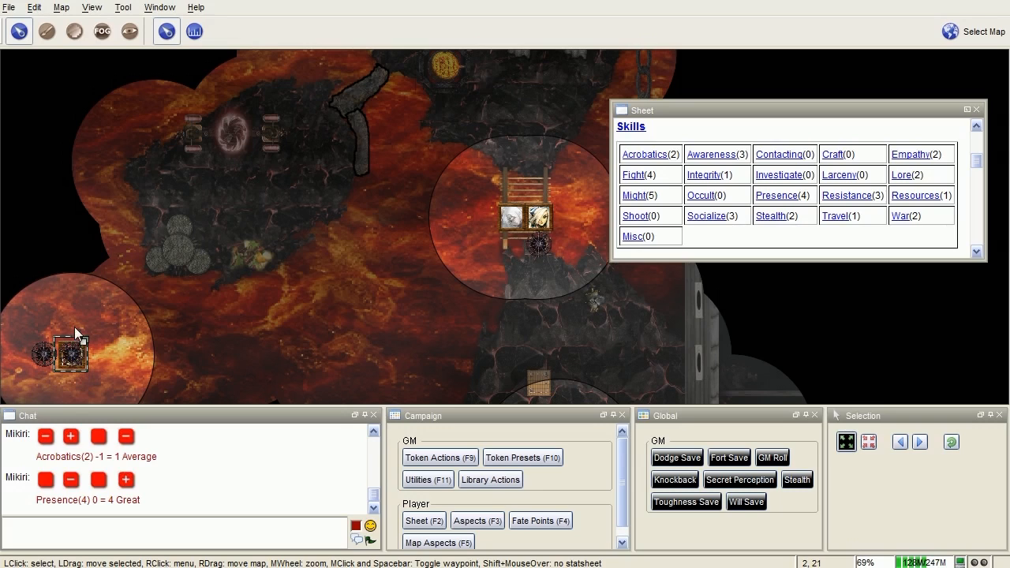
mouse_move(196, 247)
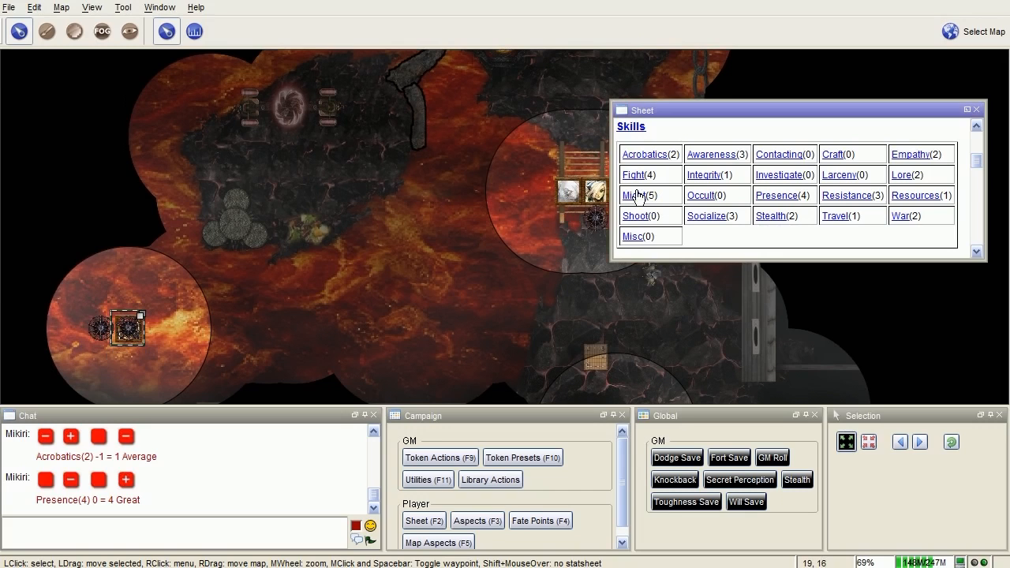
Roll Might twice from the Skills sheet, getting 6 Fantastic and then 4 Great
left_click(633, 195)
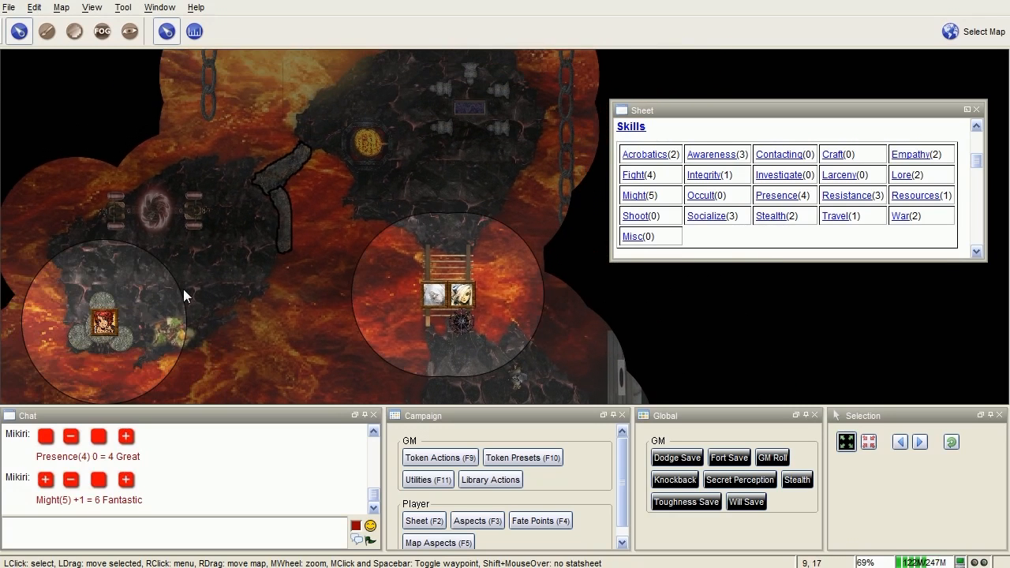
left_click(103, 327)
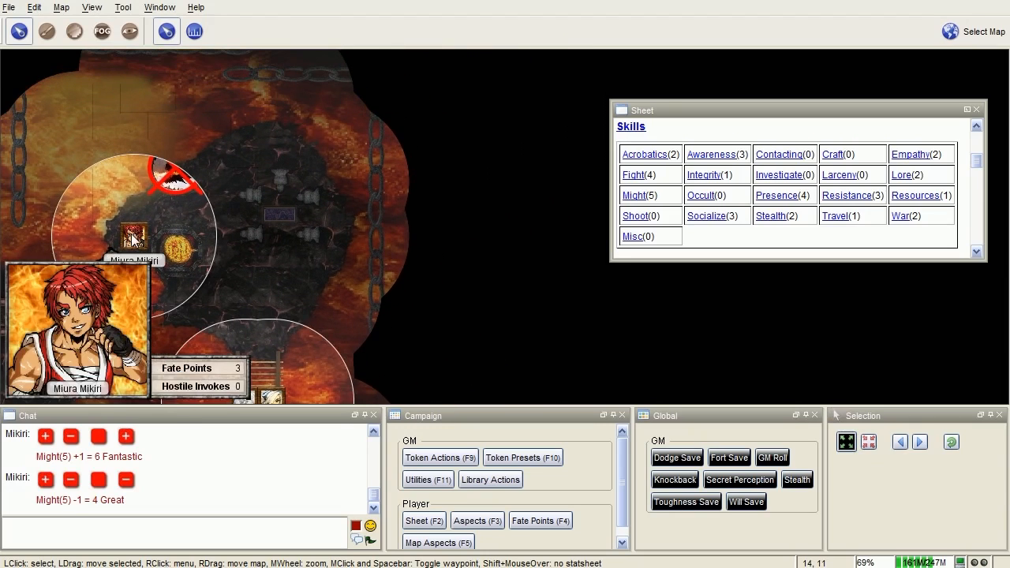
Pan to the ladder chamber and place a character token beside the ladder
left_click_drag(134, 236, 243, 237)
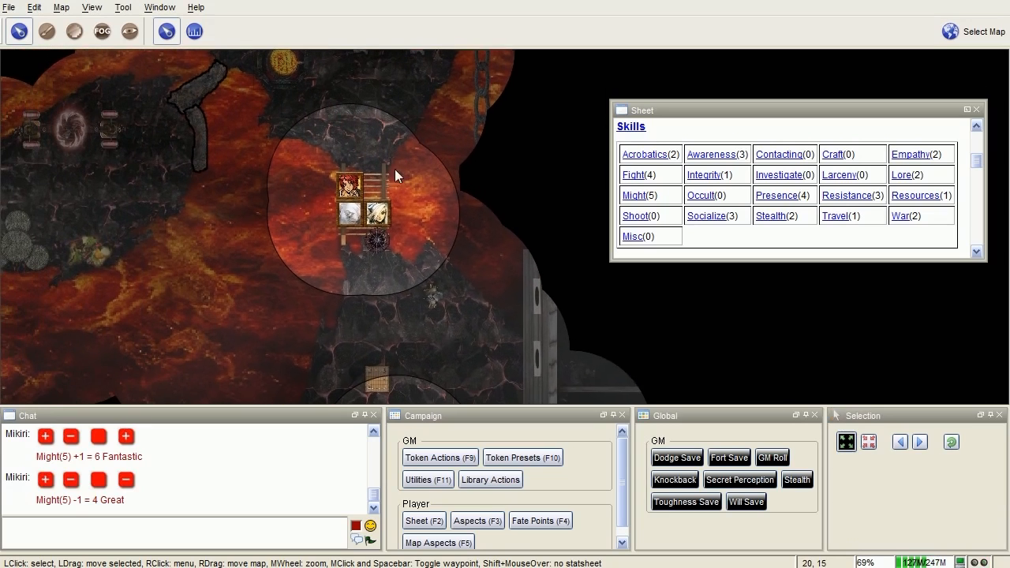
left_click_drag(395, 174, 419, 249)
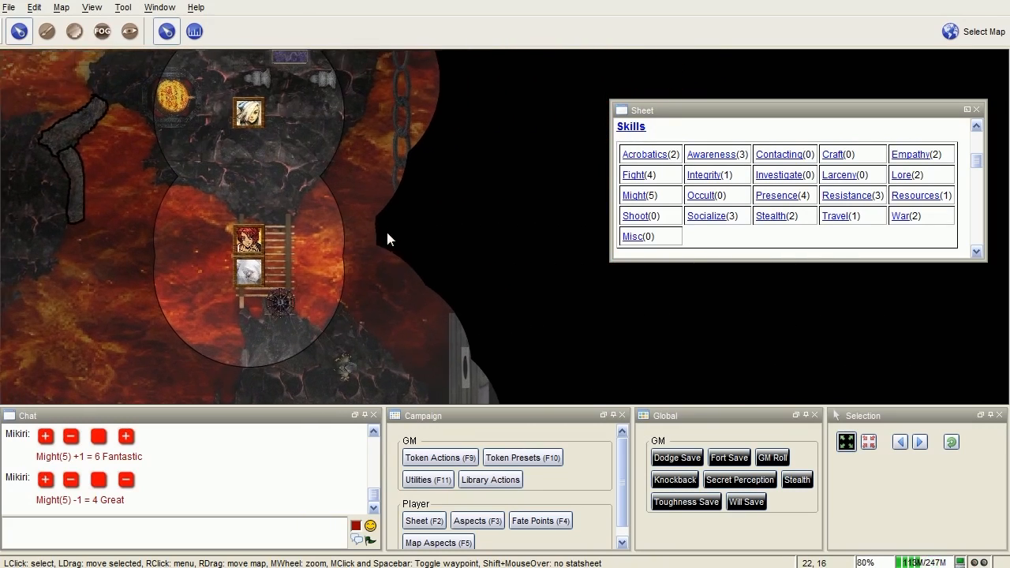
left_click(248, 240)
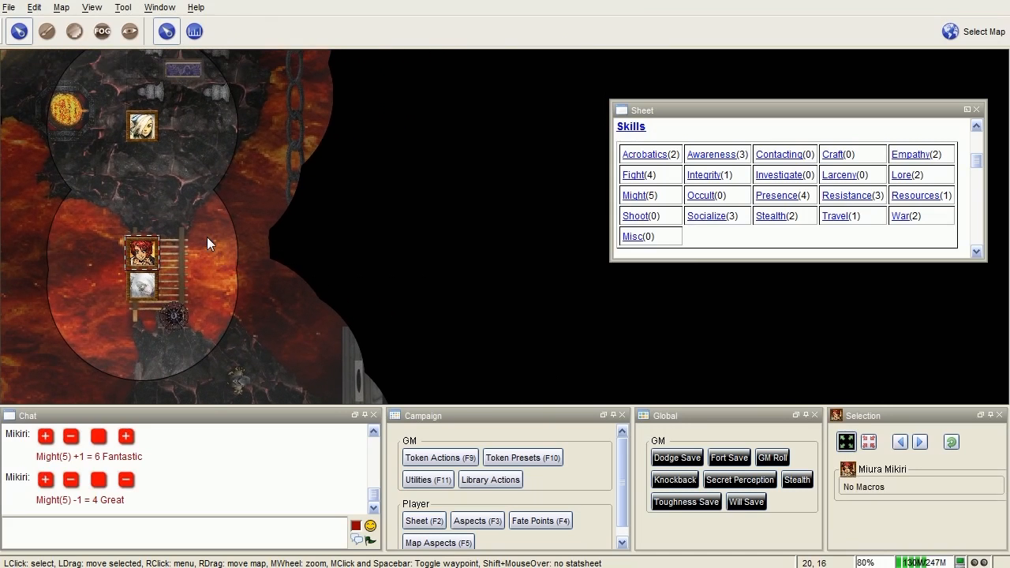
mouse_move(264, 256)
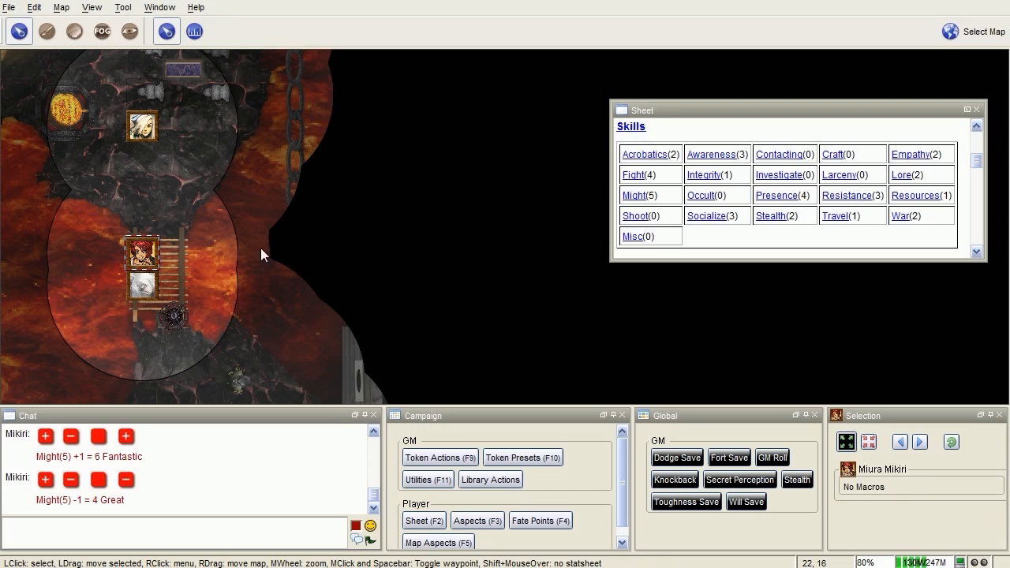
scroll("down", 3)
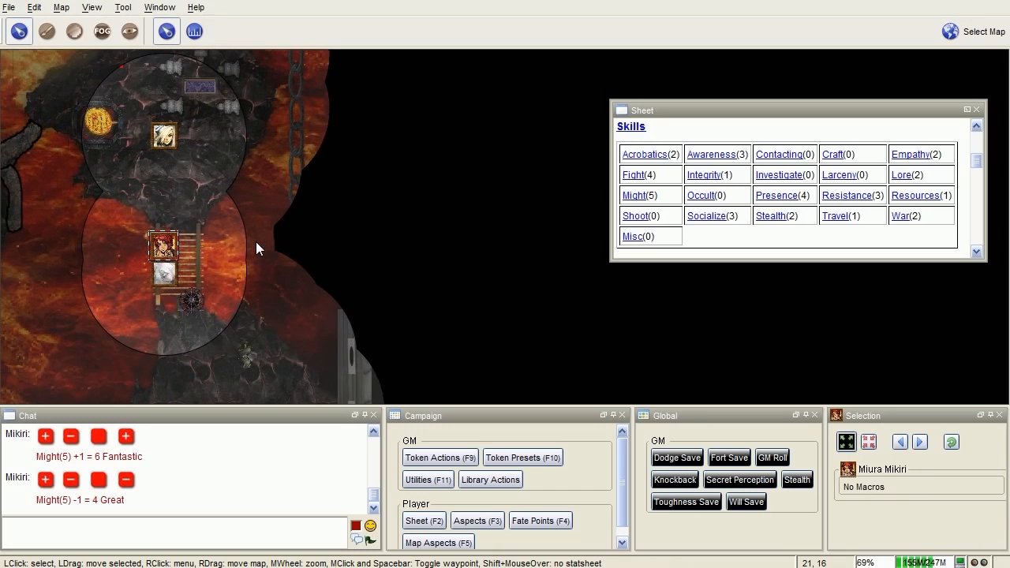
scroll("down", 3)
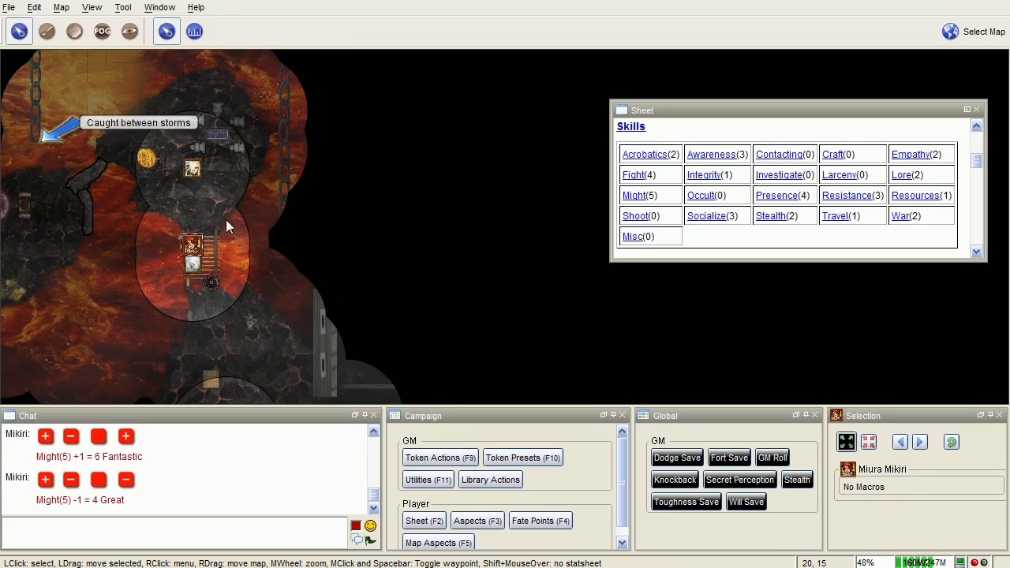
left_click_drag(229, 227, 360, 303)
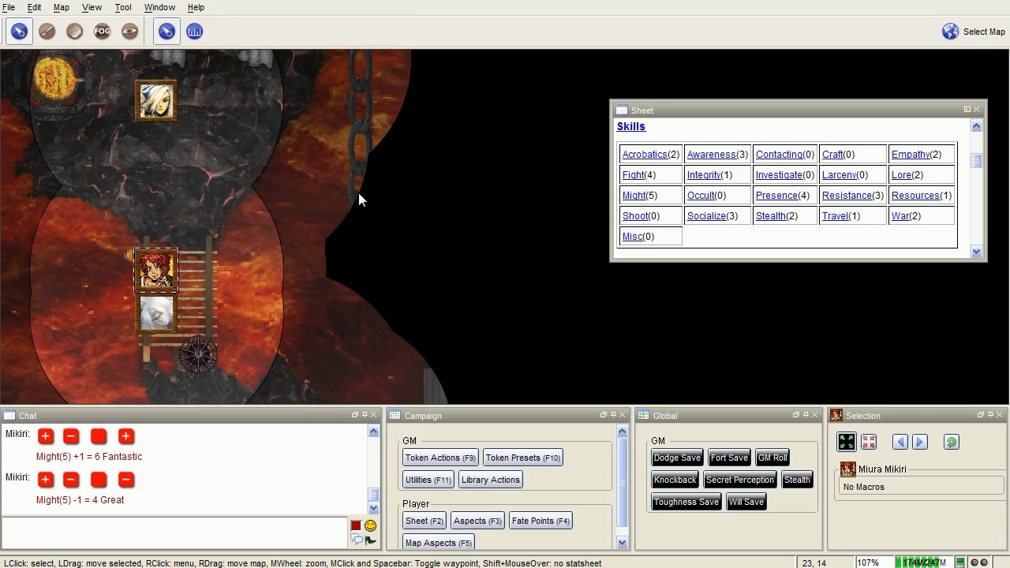
mouse_move(423, 257)
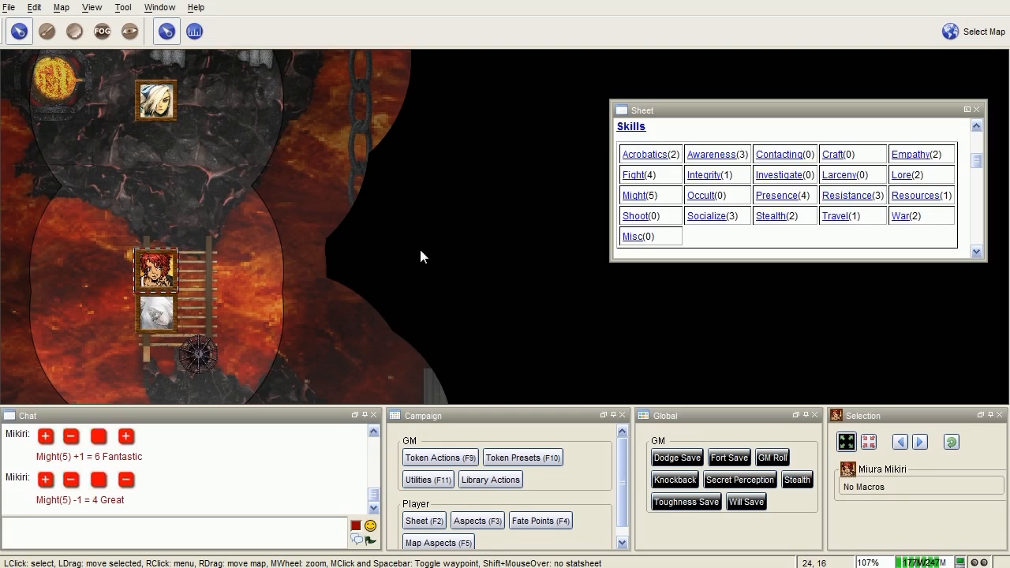
left_click_drag(424, 256, 373, 281)
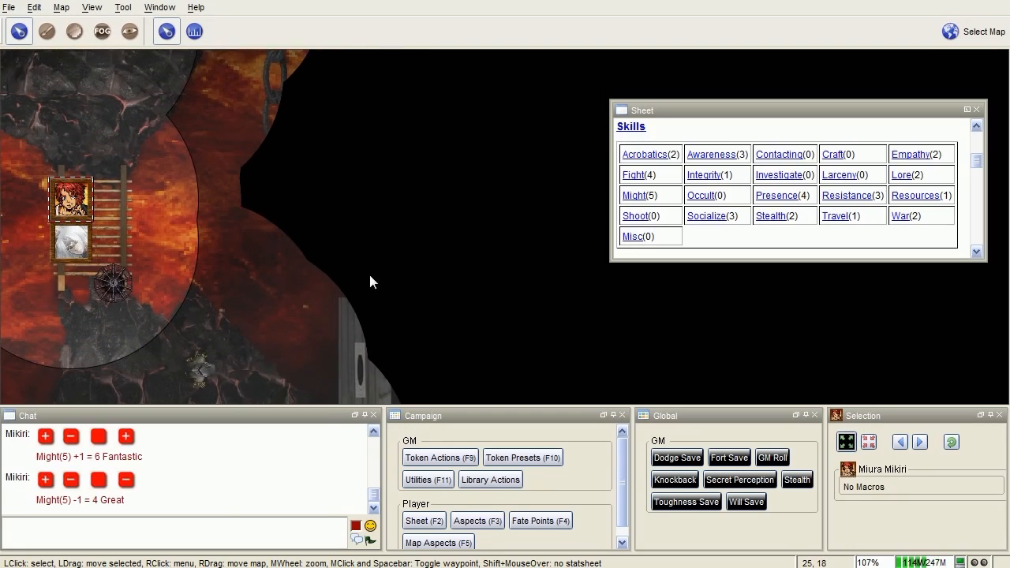
left_click_drag(372, 281, 307, 202)
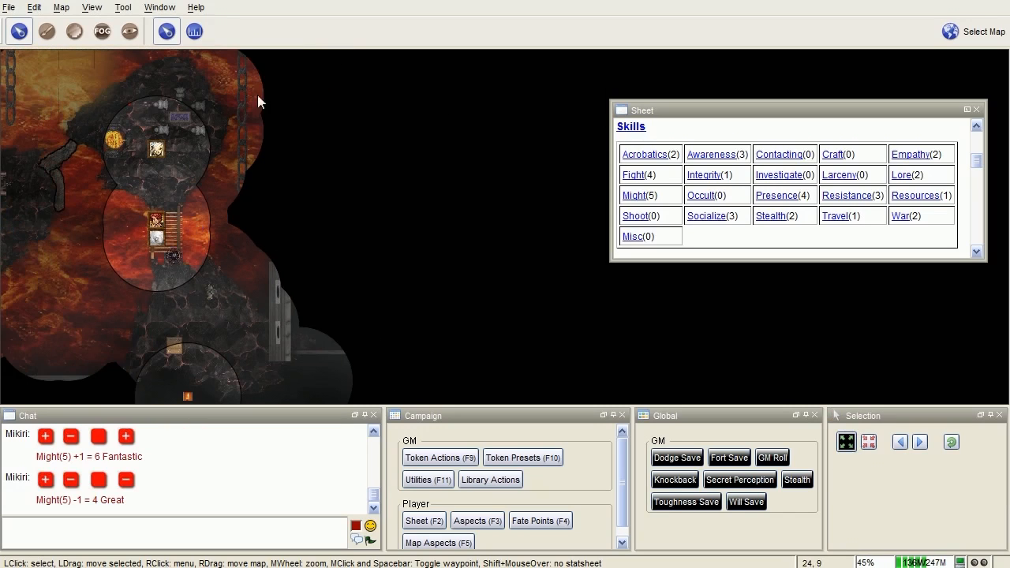
mouse_move(136, 161)
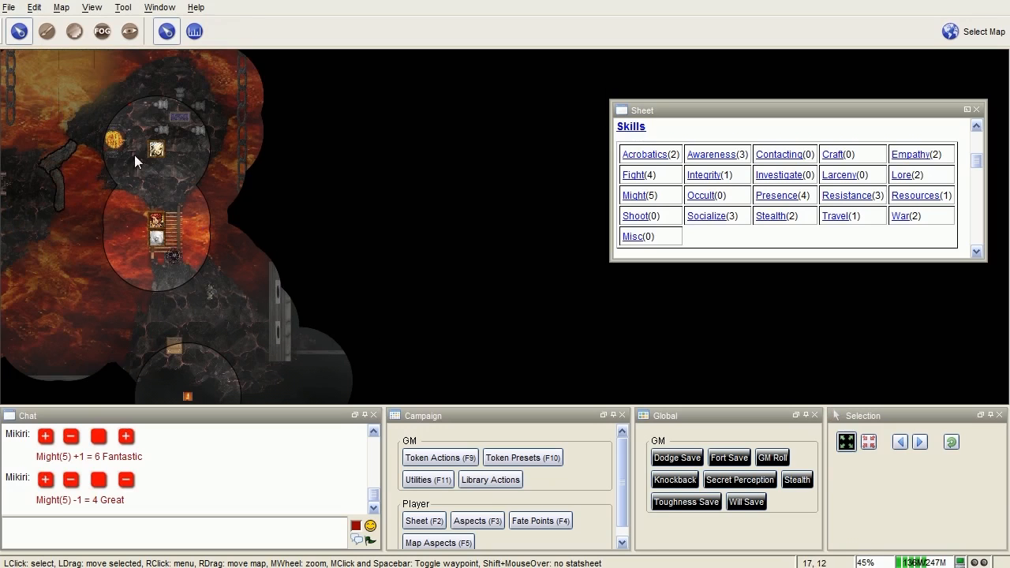
scroll("up", 3)
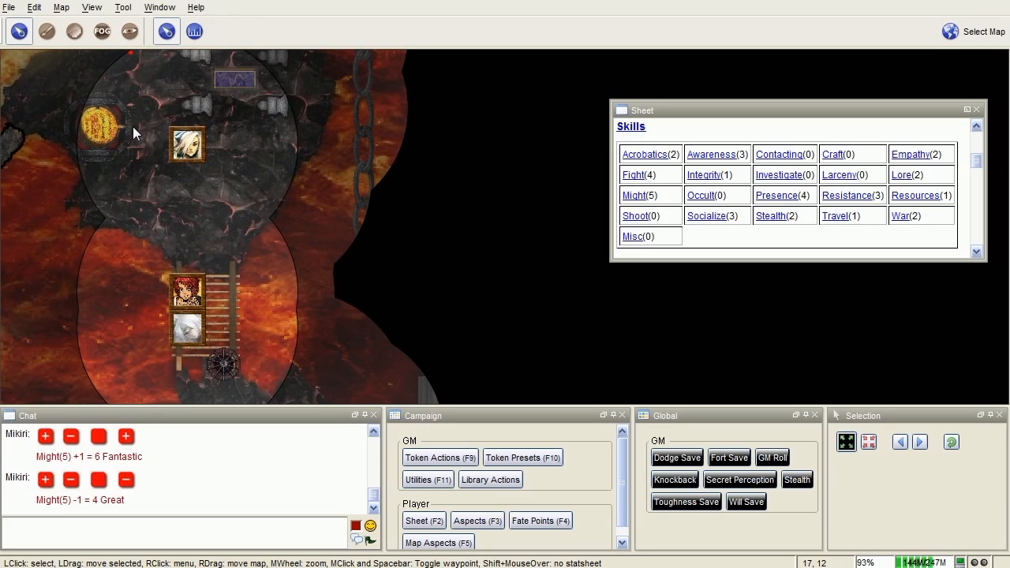
Select Miura Mikiri's token beside the ladder
scroll("down", 3)
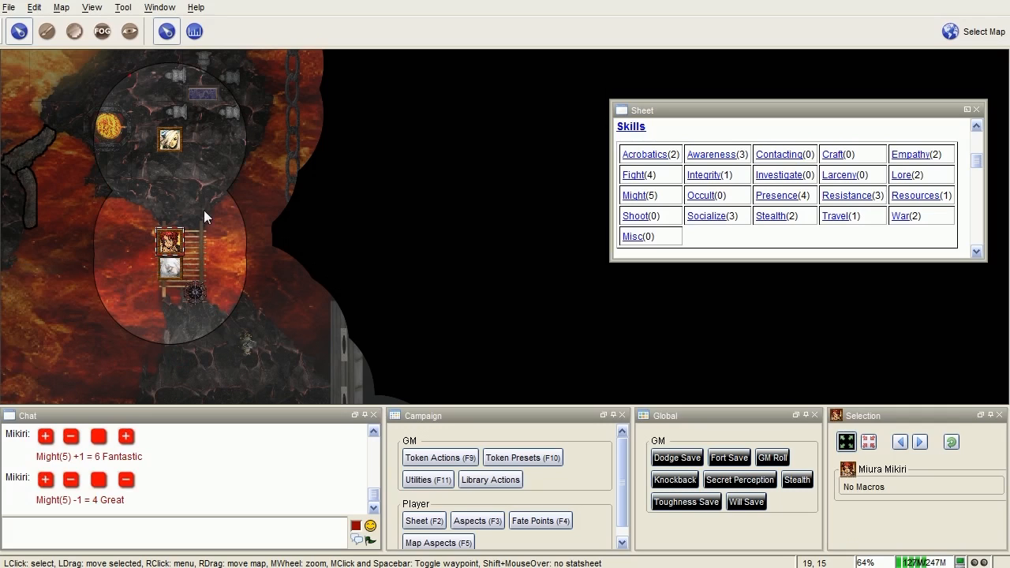
mouse_move(288, 149)
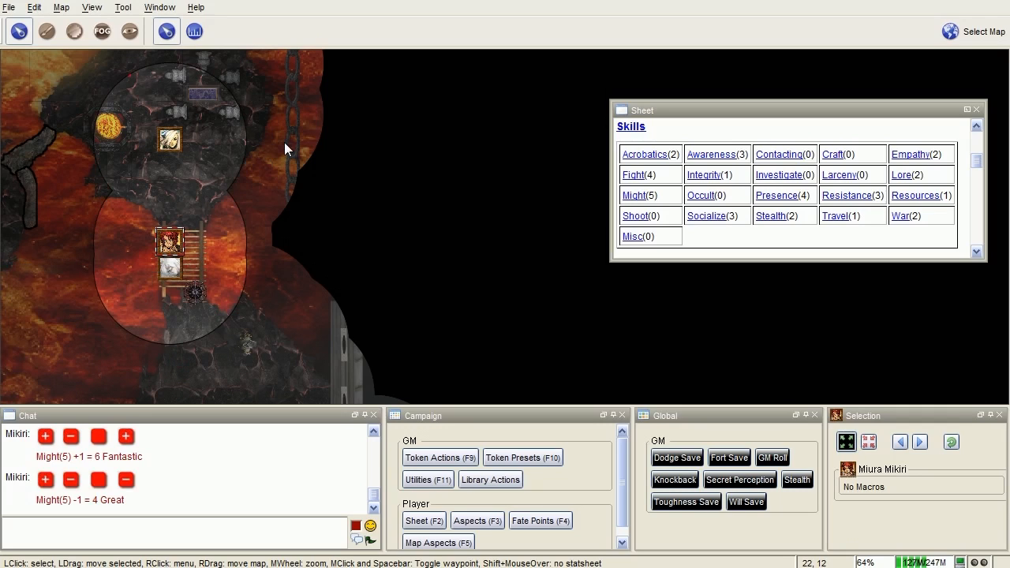
mouse_move(243, 139)
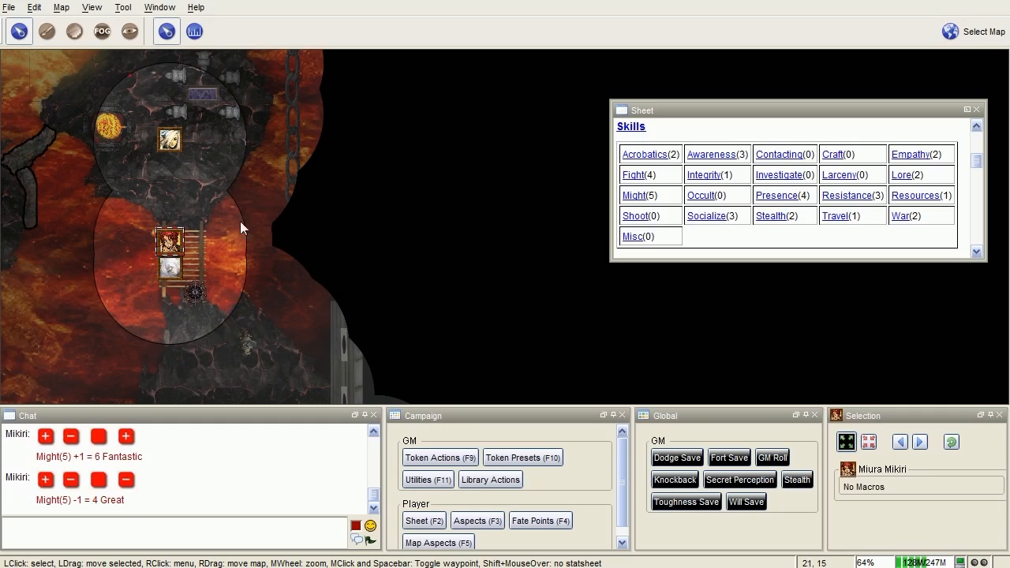
mouse_move(631, 197)
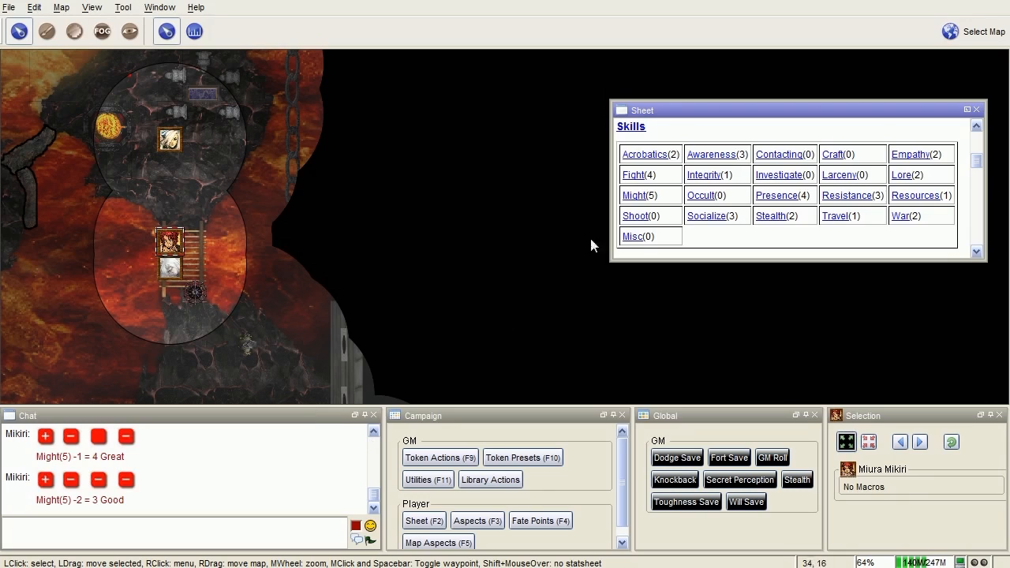
left_click(635, 195)
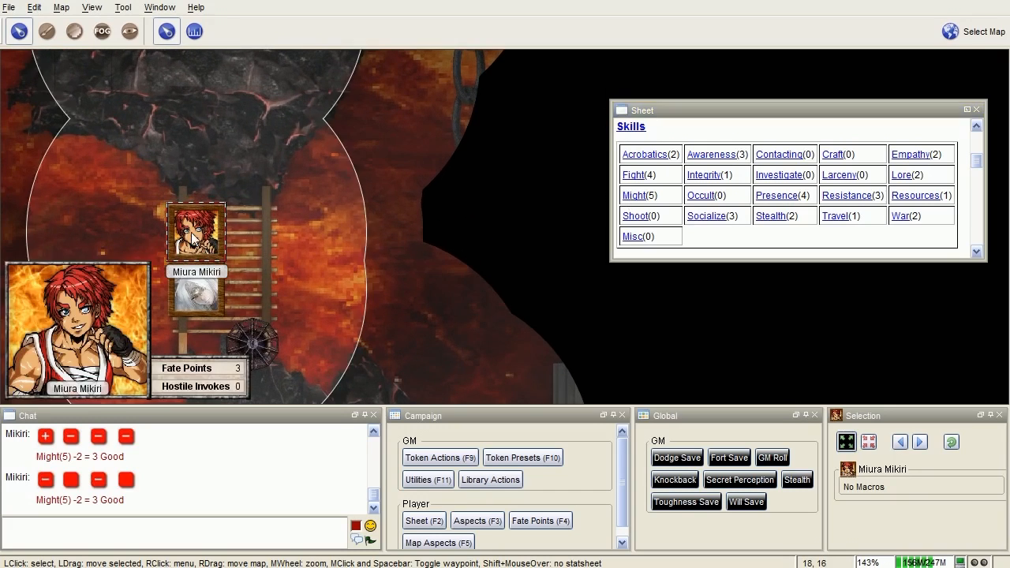
Move Miura Mikiri's token off the ladder to the hanging chain, then deselect it
left_click_drag(196, 233, 366, 230)
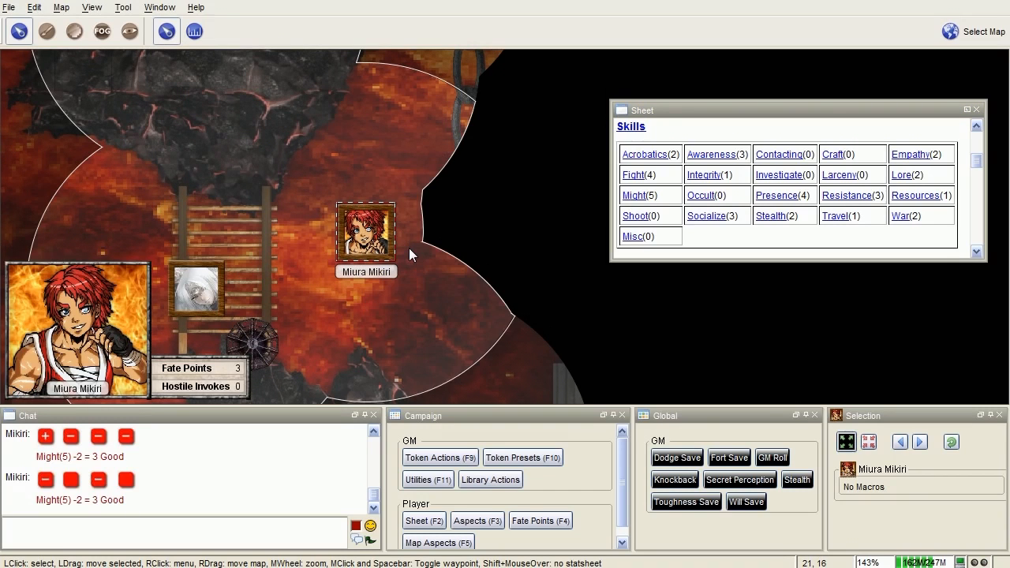
scroll("down", 3)
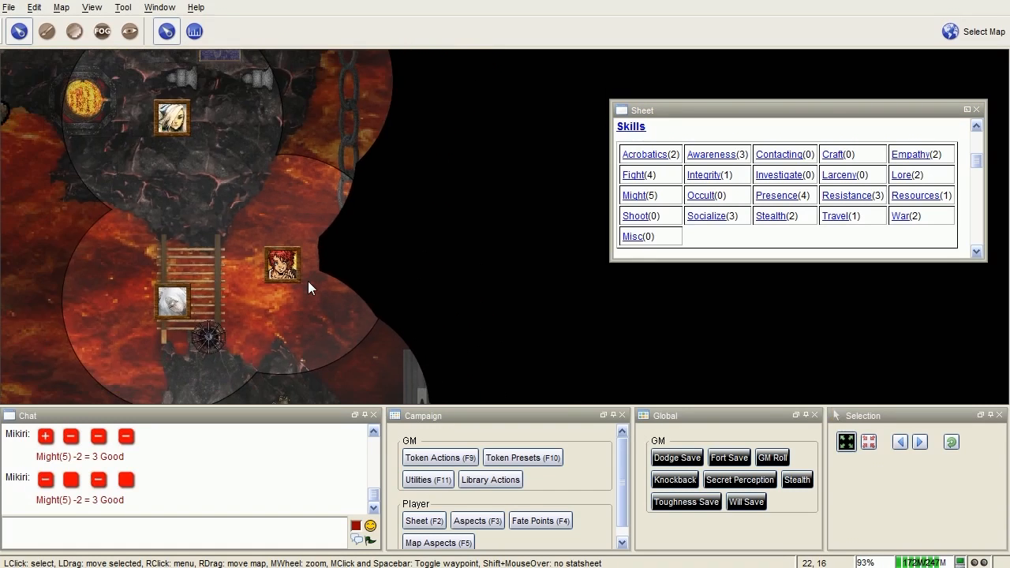
left_click(281, 265)
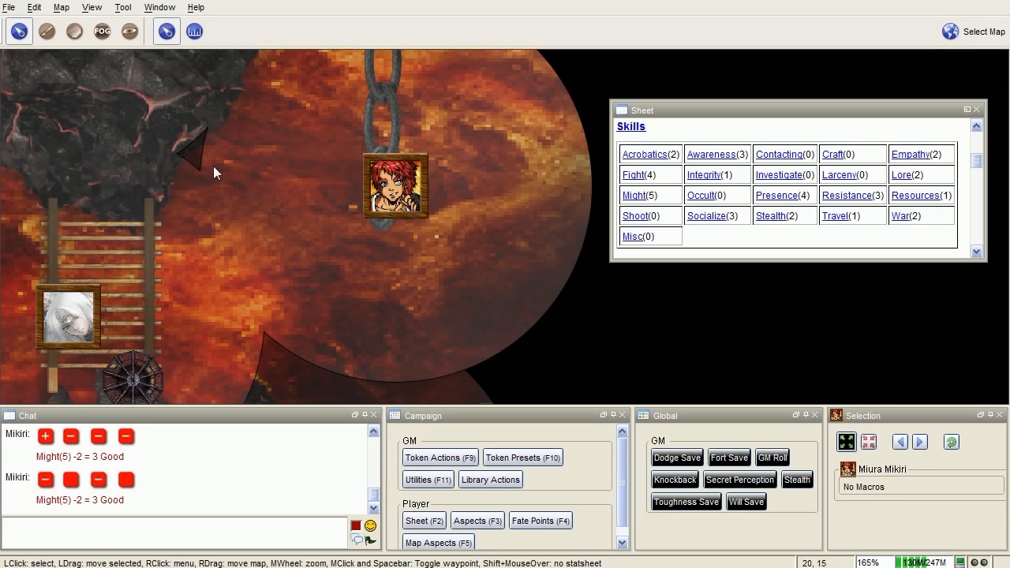
left_click(395, 186)
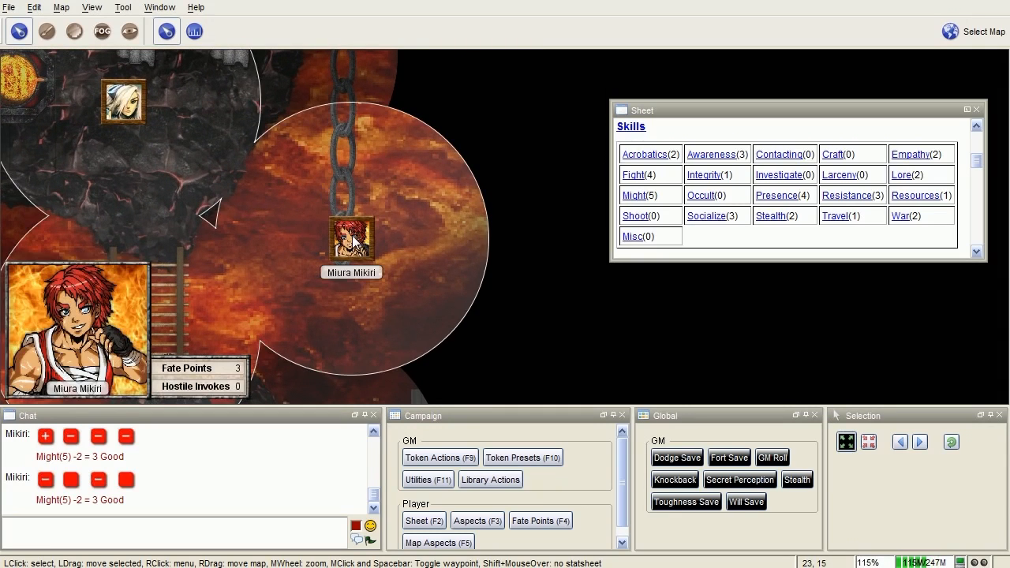
left_click(351, 239)
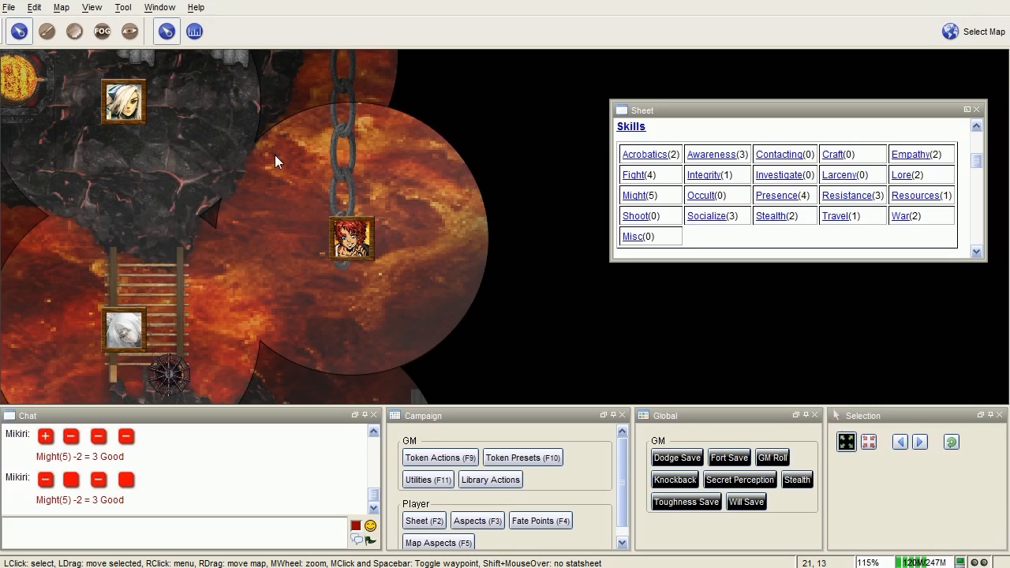
Select Miura Mikiri's token at the foot of the chain
scroll("down", 3)
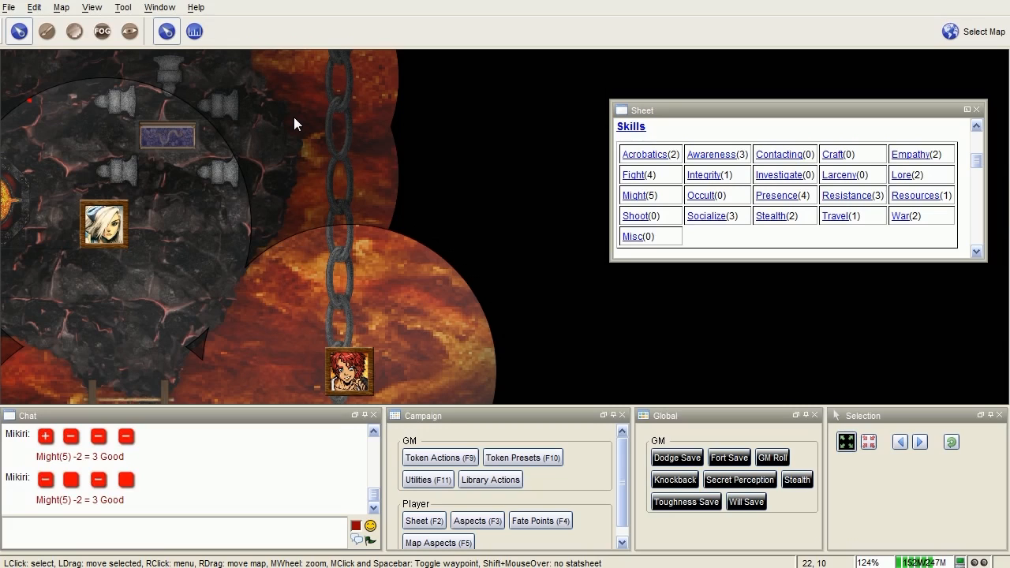
mouse_move(182, 251)
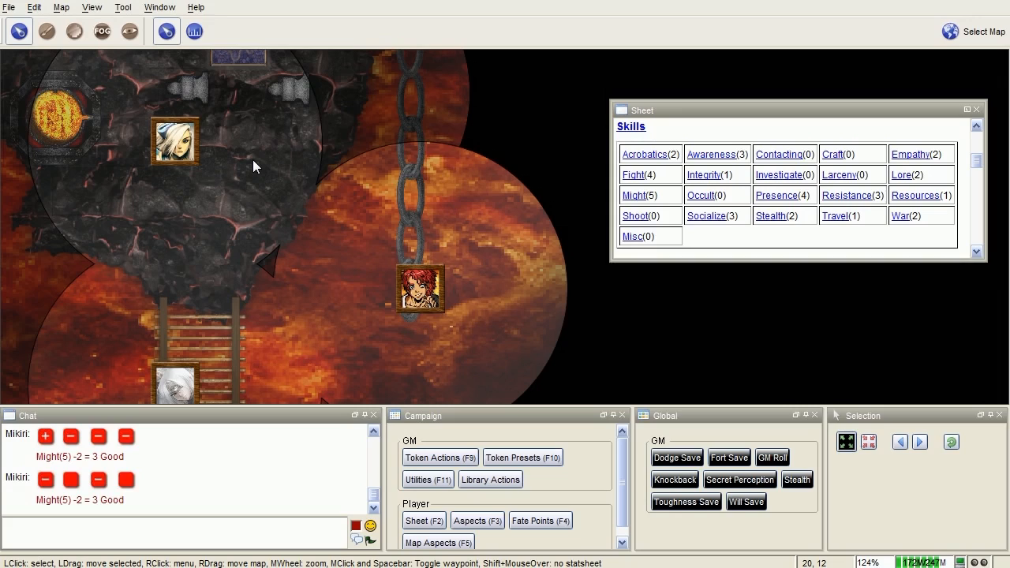
mouse_move(344, 232)
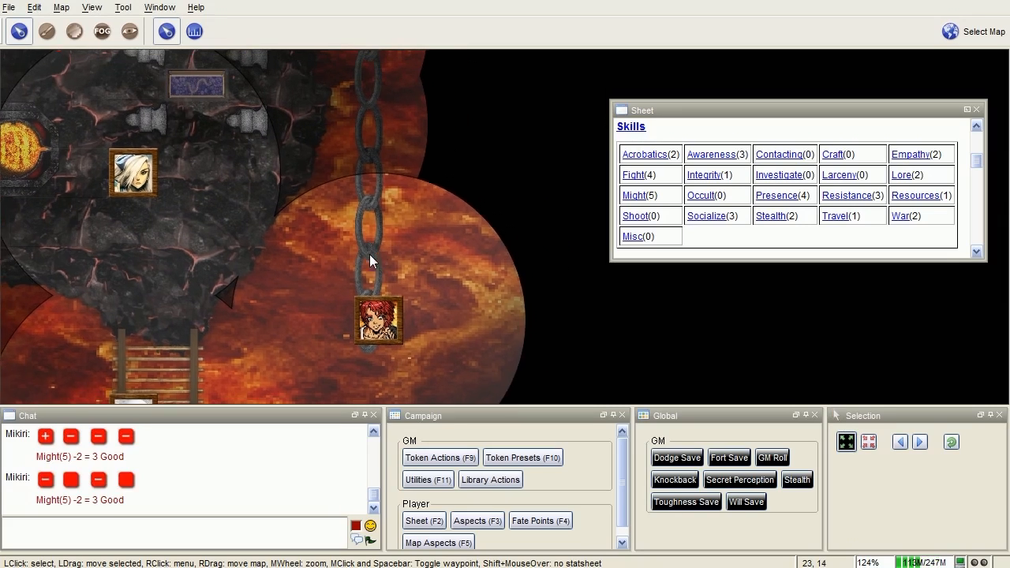
left_click(376, 323)
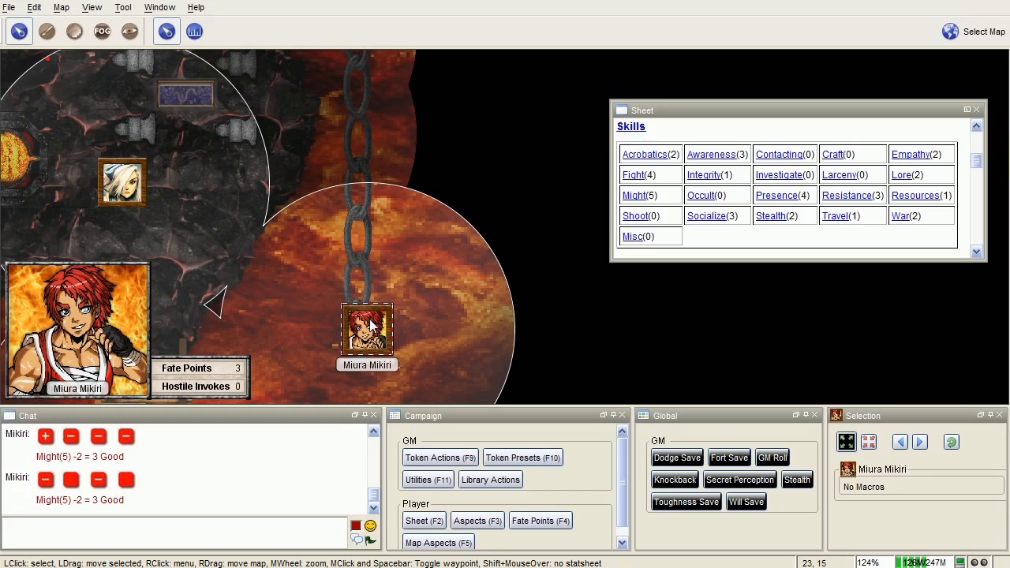
mouse_move(375, 323)
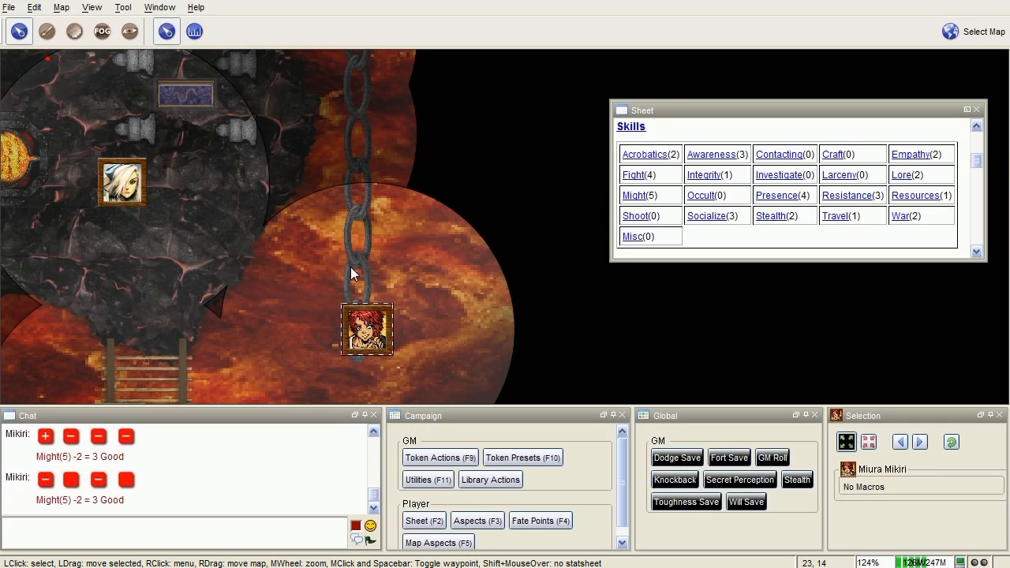
Move Miura Mikiri's token up the chain beside the white-haired character and recentre the view
left_click_drag(123, 181, 219, 231)
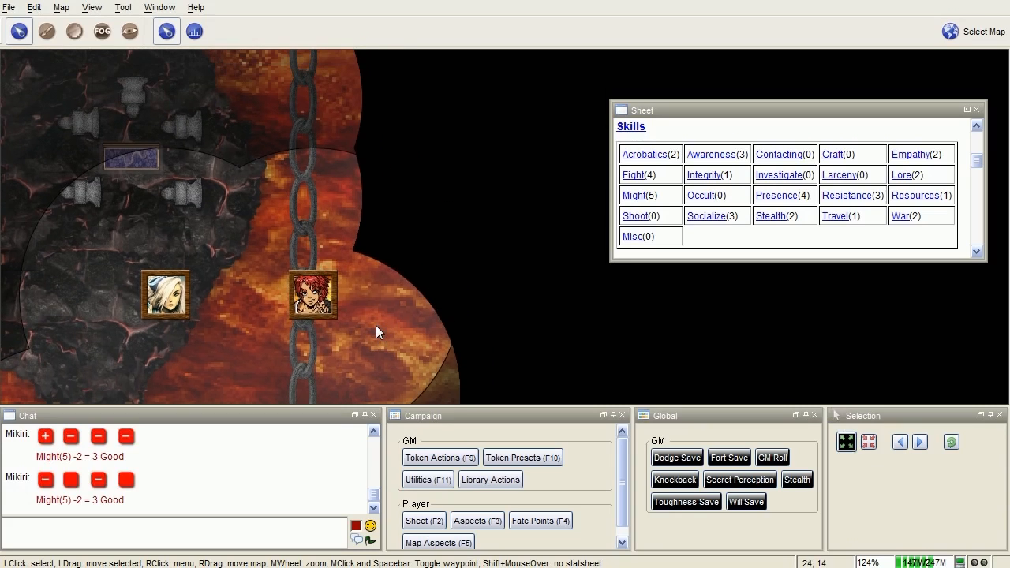
left_click_drag(379, 331, 371, 229)
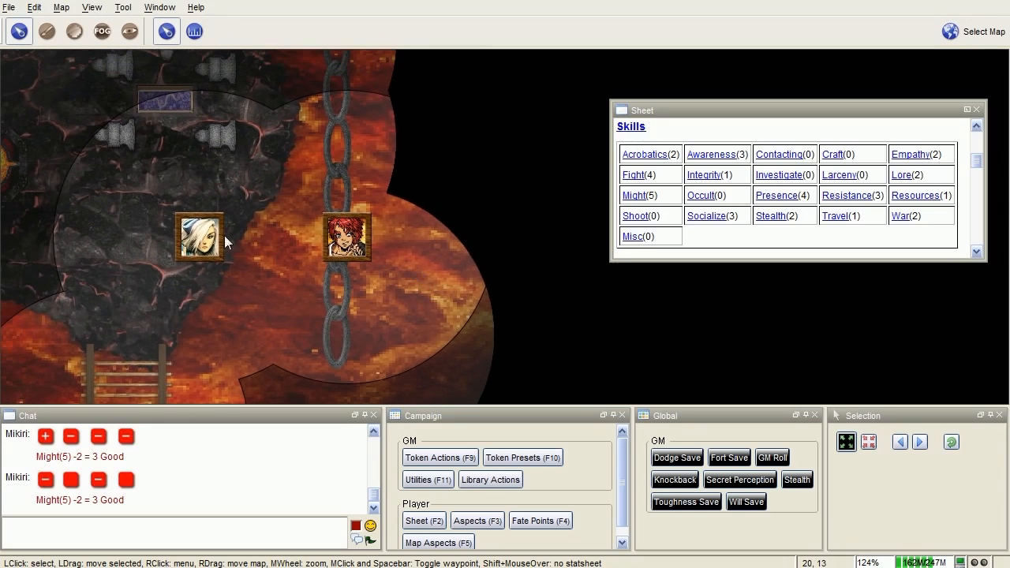
mouse_move(260, 207)
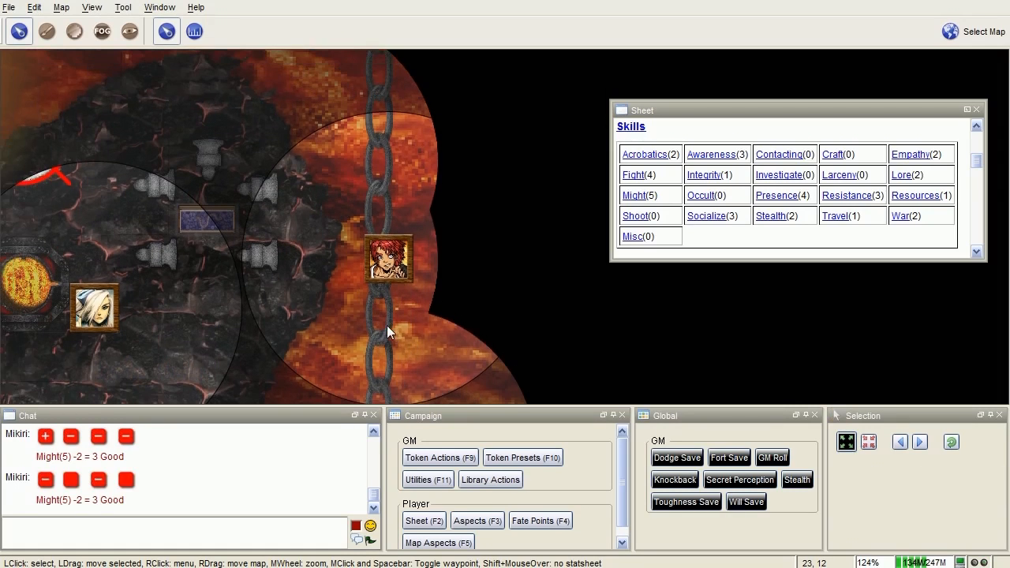
scroll("down", 3)
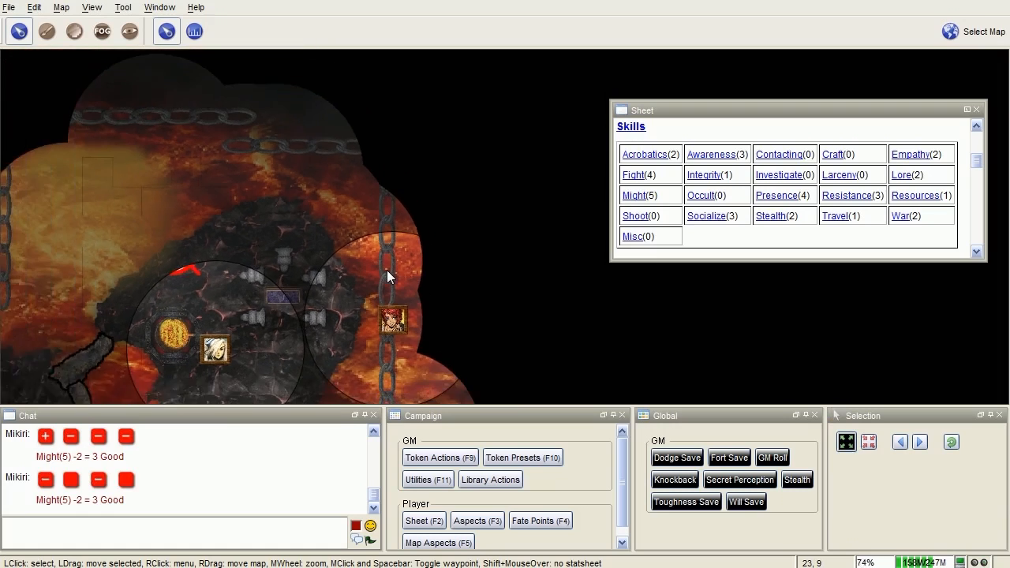
scroll("up", 3)
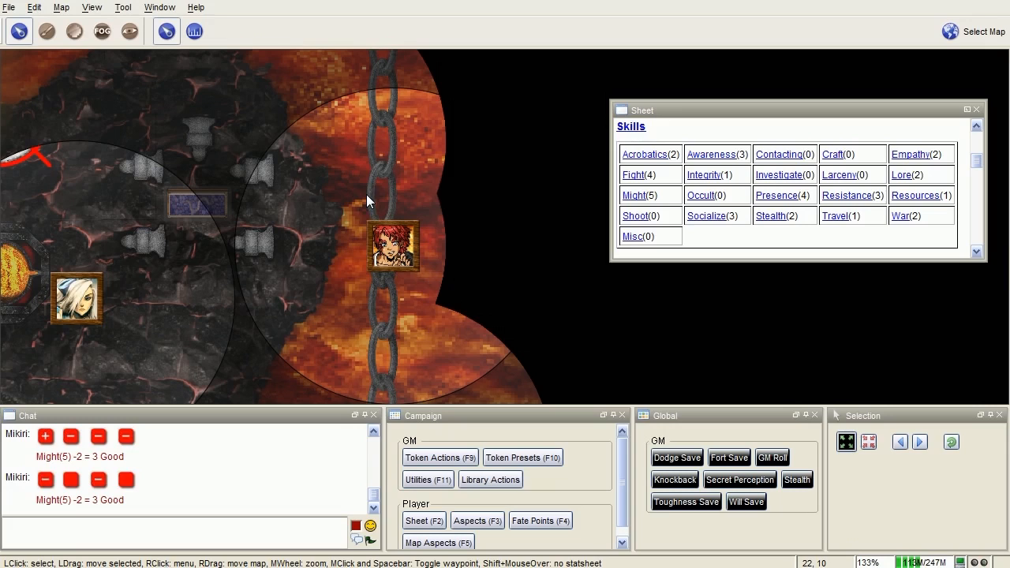
mouse_move(382, 202)
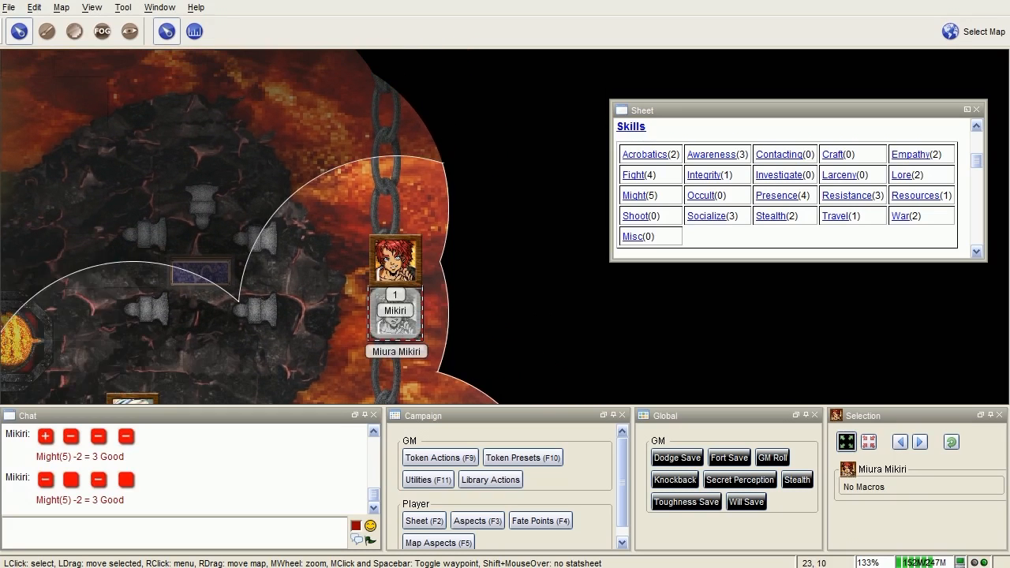
scroll("down", 3)
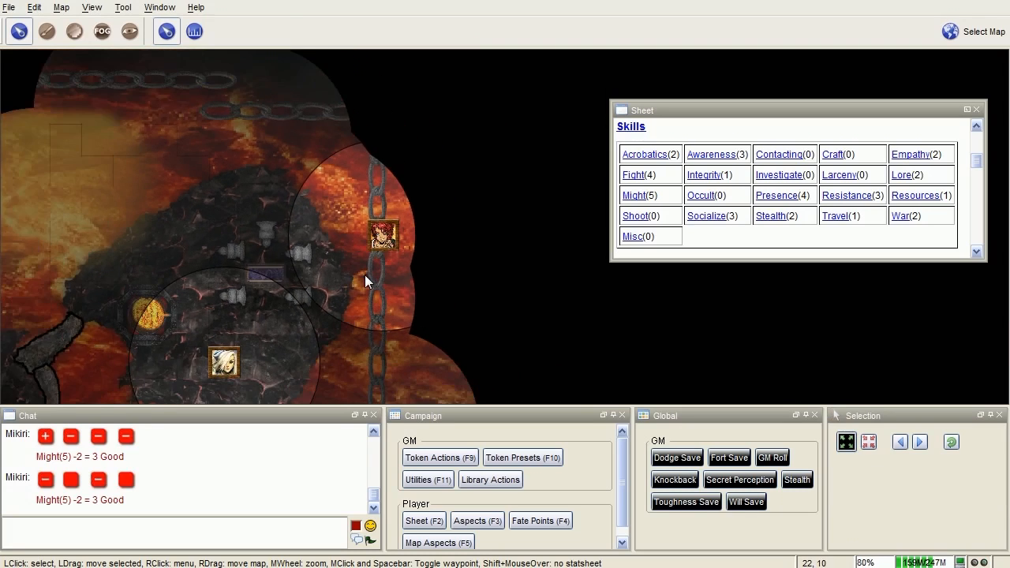
scroll("down", 3)
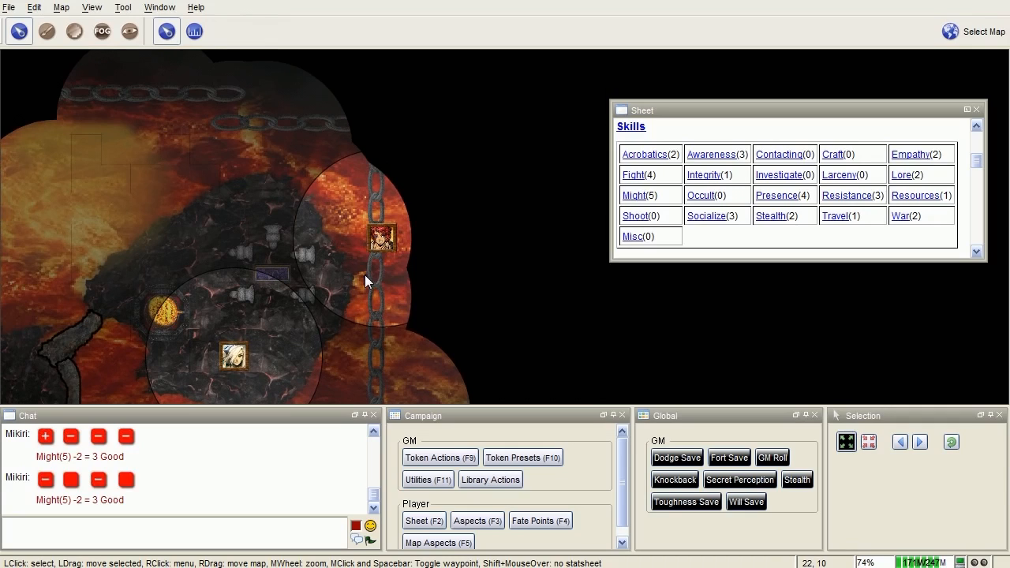
mouse_move(372, 277)
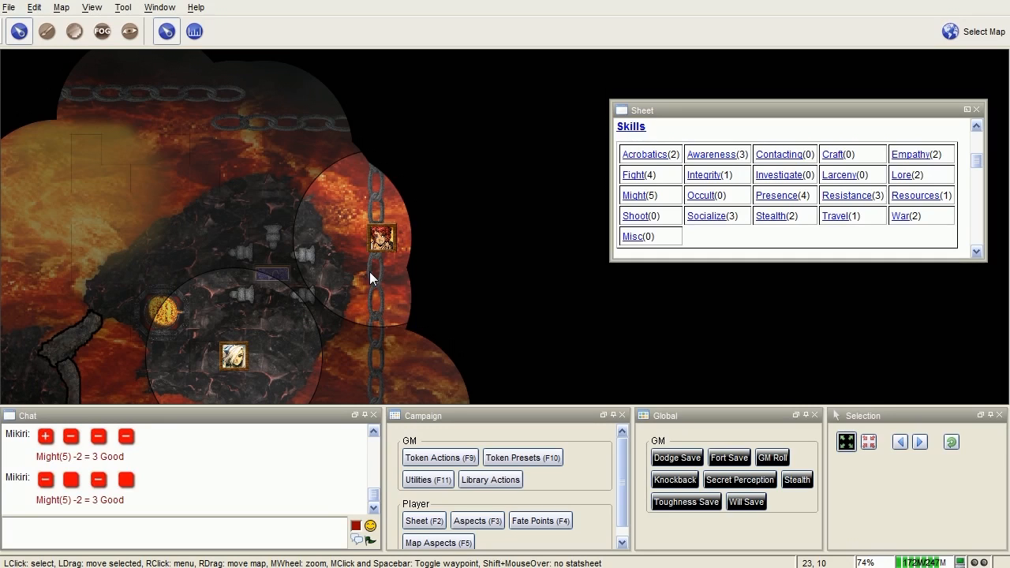
Pan the map to bring the lower cave and vertical chain into view
left_click_drag(371, 278, 277, 186)
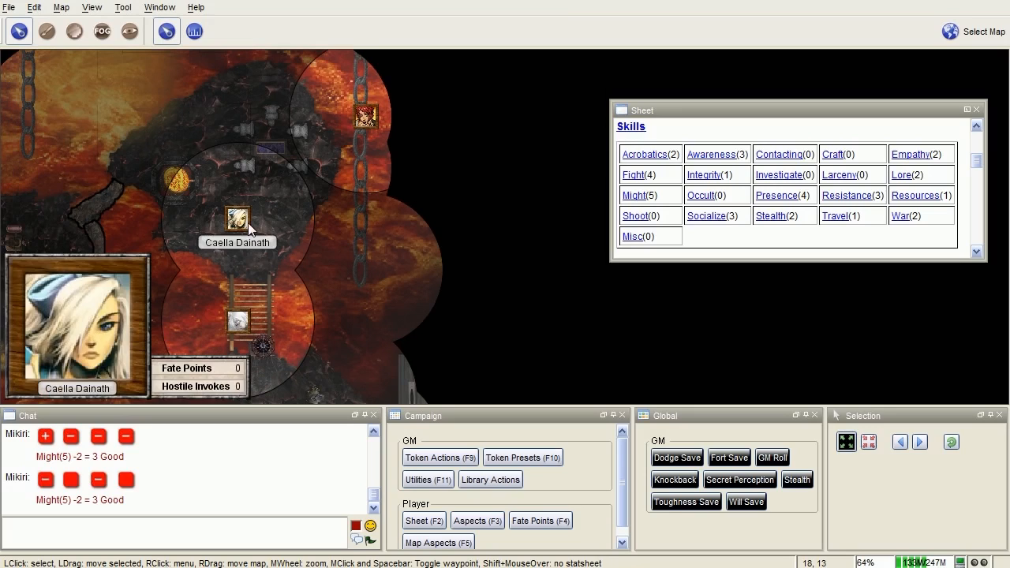
mouse_move(382, 165)
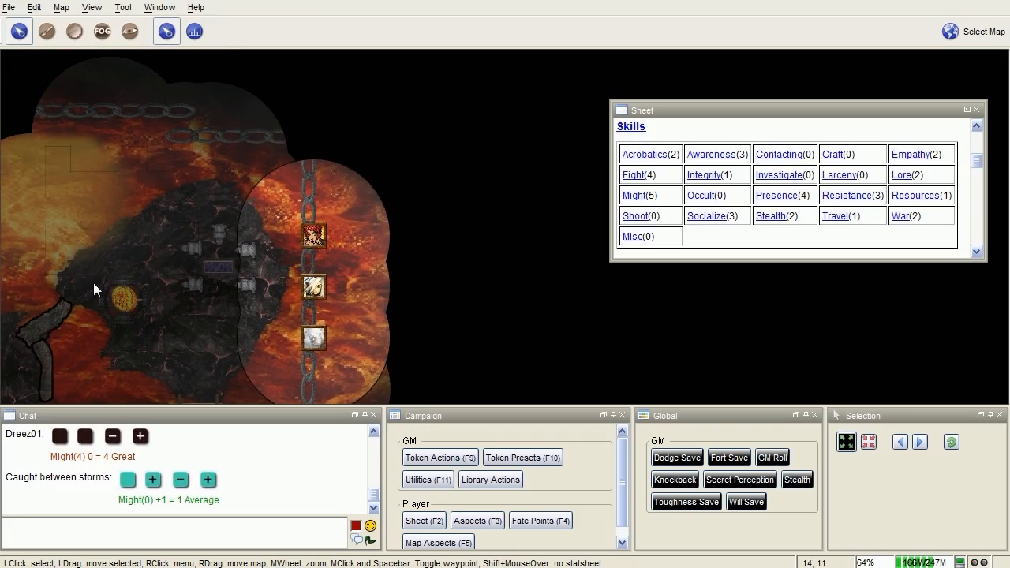
Select Miura Mikiri's token and recentre the map on the advancing tokens
left_click(312, 235)
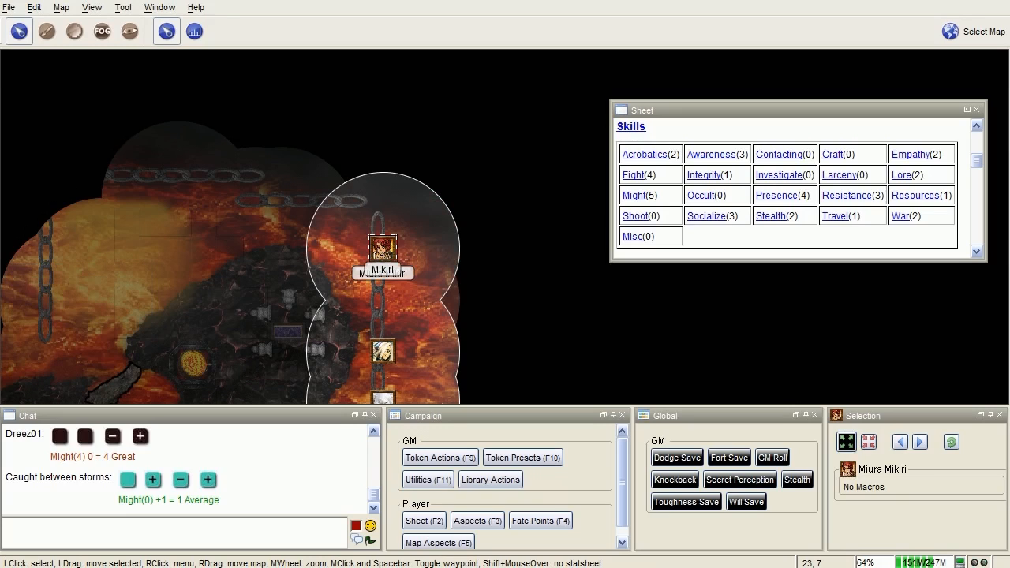
mouse_move(366, 221)
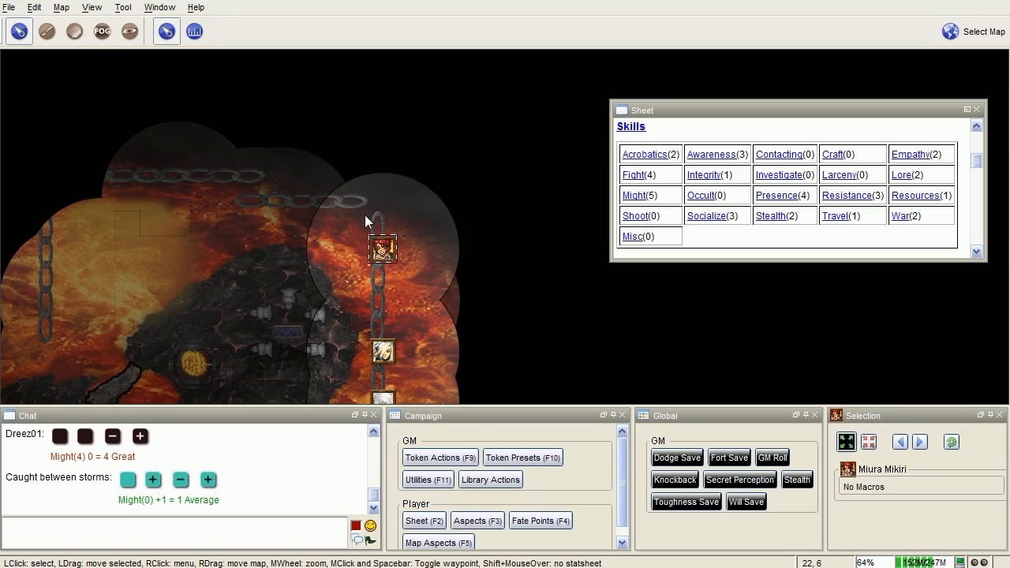
mouse_move(360, 218)
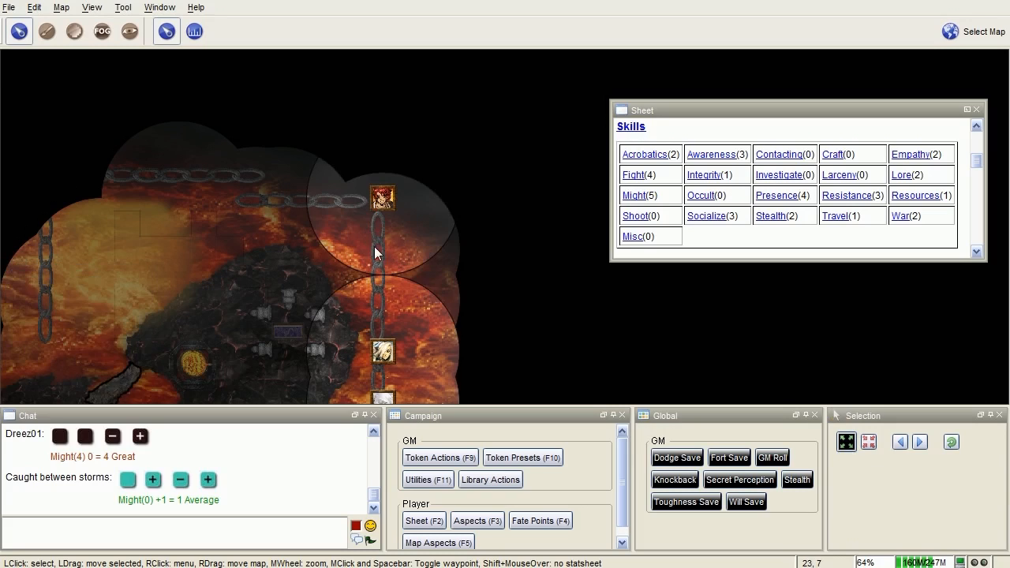
left_click_drag(375, 252, 483, 256)
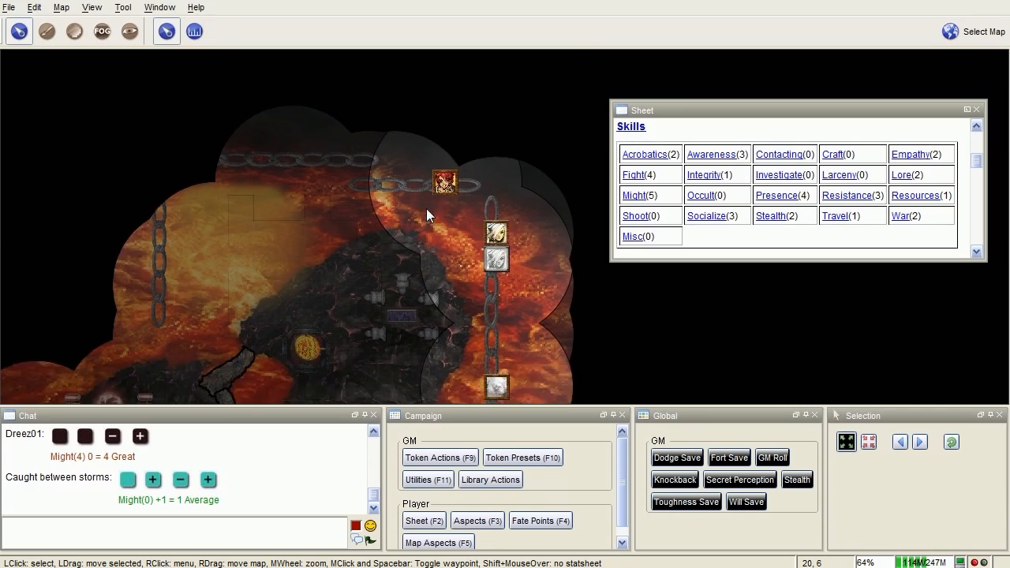
Select Miura Mikiri's token ahead of the Awareness roll
left_click(502, 275)
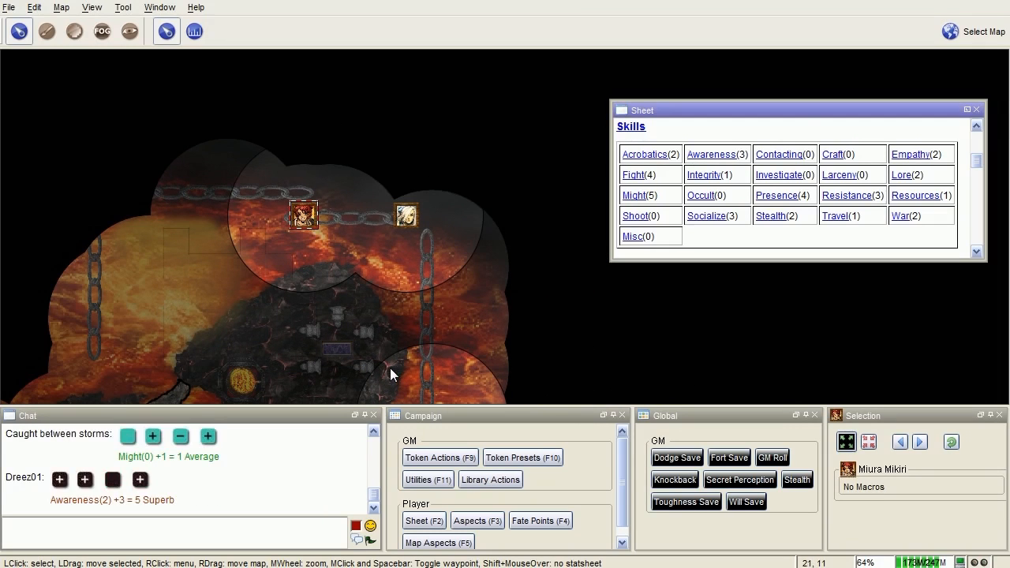
mouse_move(711, 161)
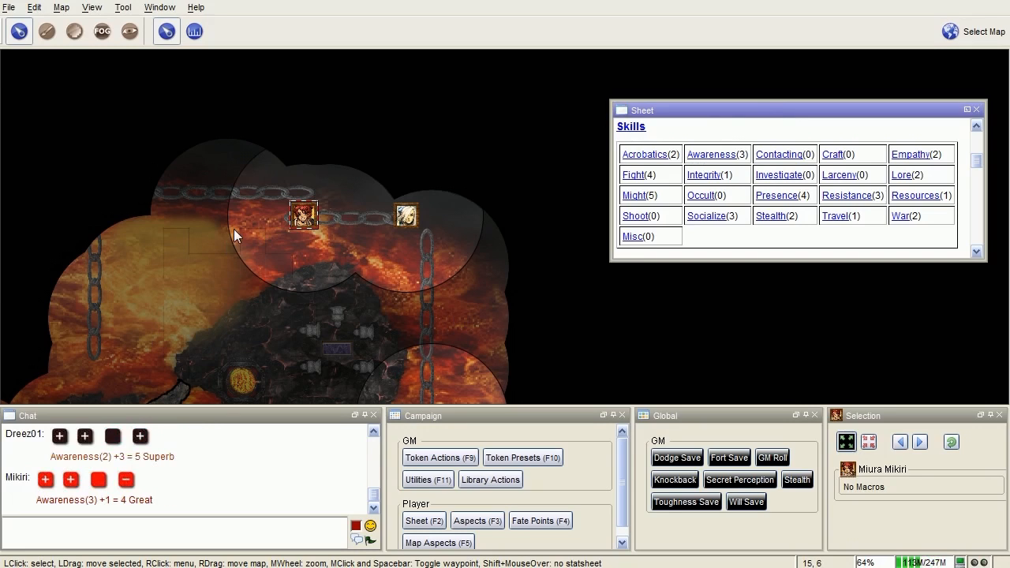
mouse_move(248, 262)
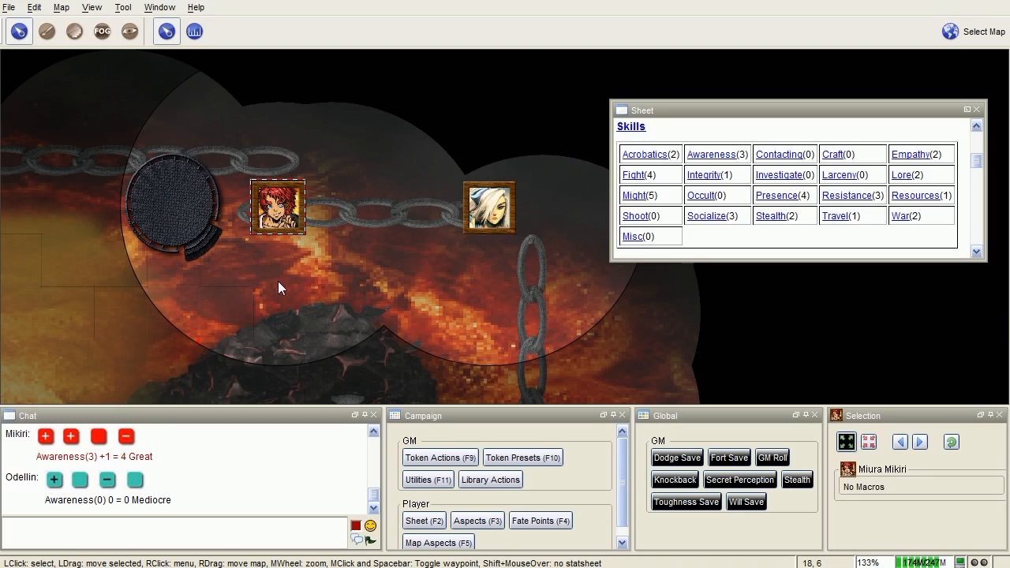
mouse_move(155, 183)
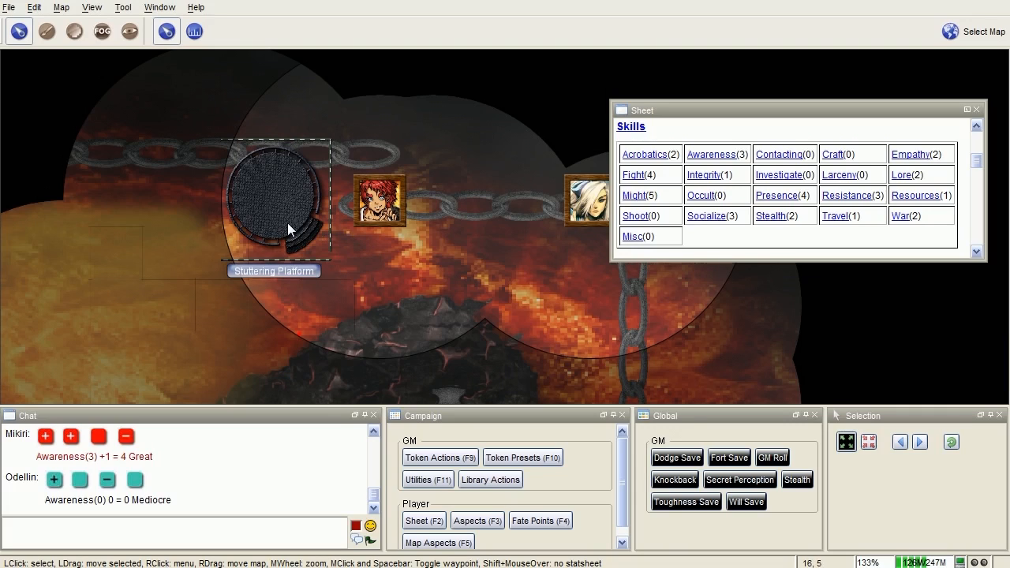
mouse_move(290, 228)
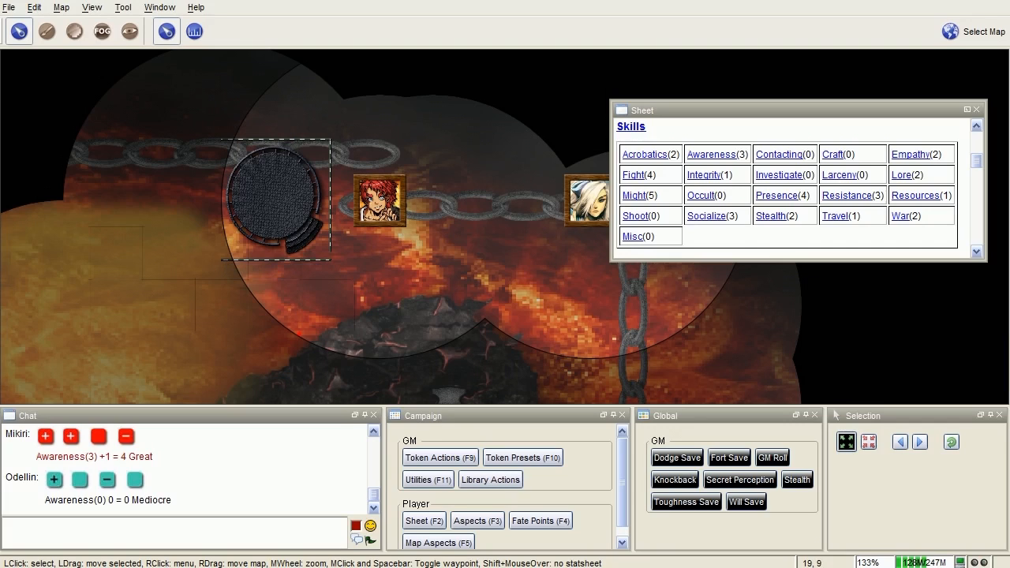
mouse_move(243, 553)
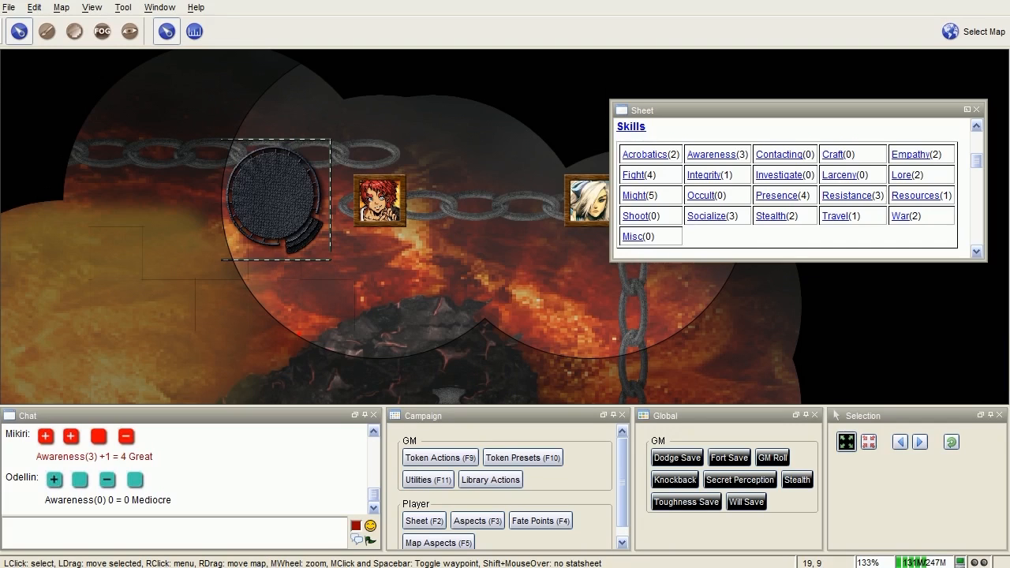
mouse_move(297, 452)
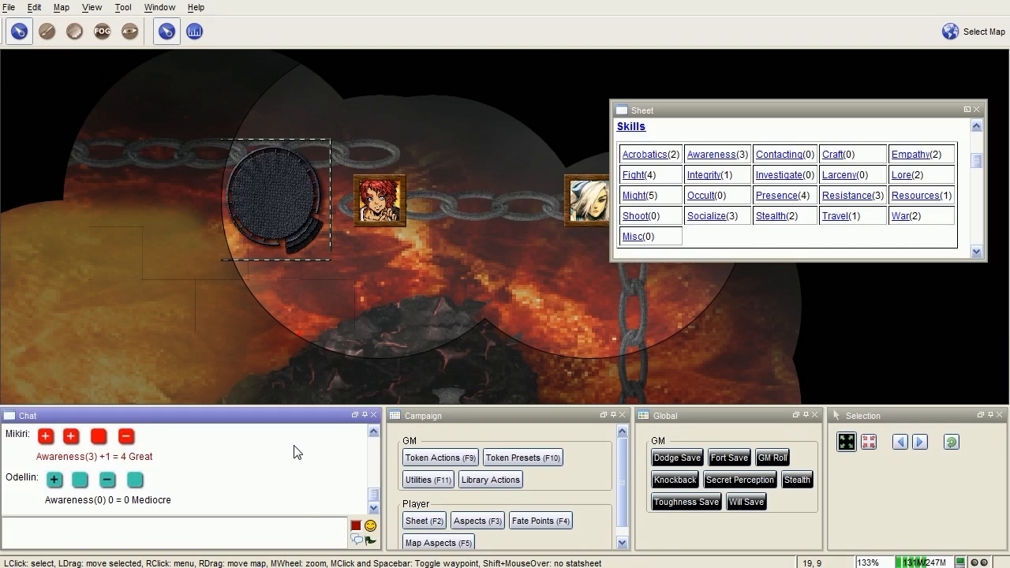
mouse_move(388, 283)
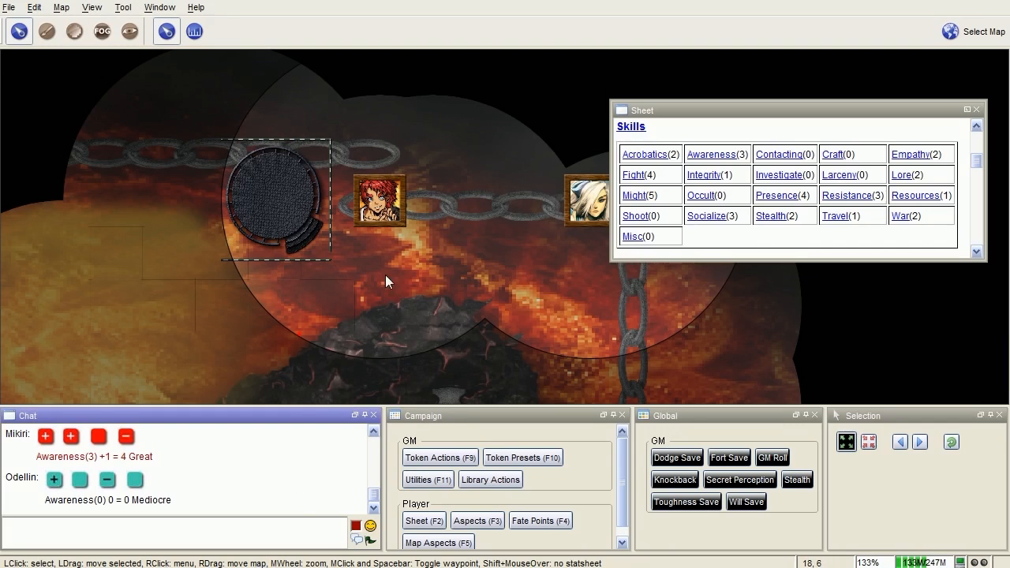
mouse_move(366, 271)
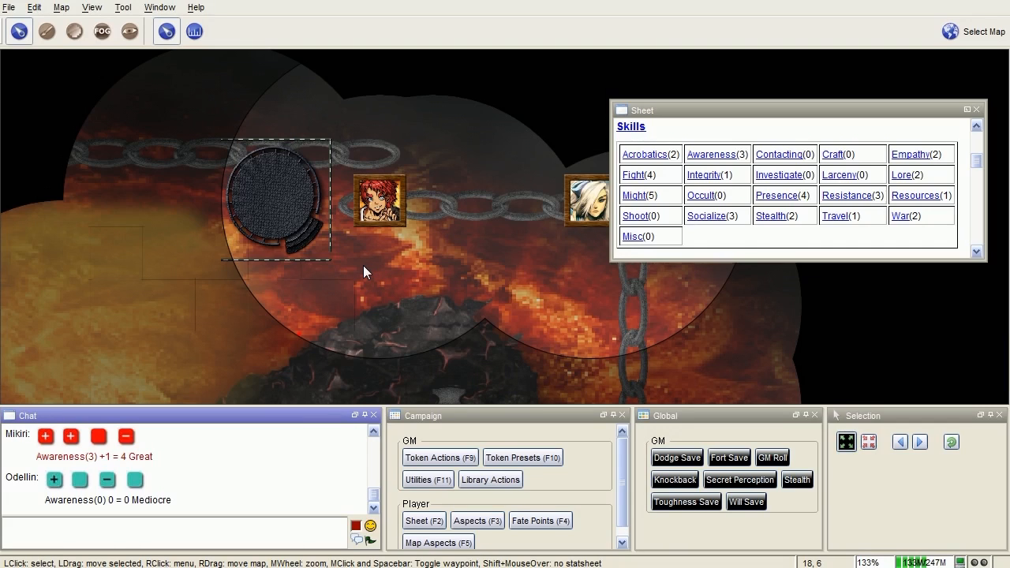
mouse_move(360, 272)
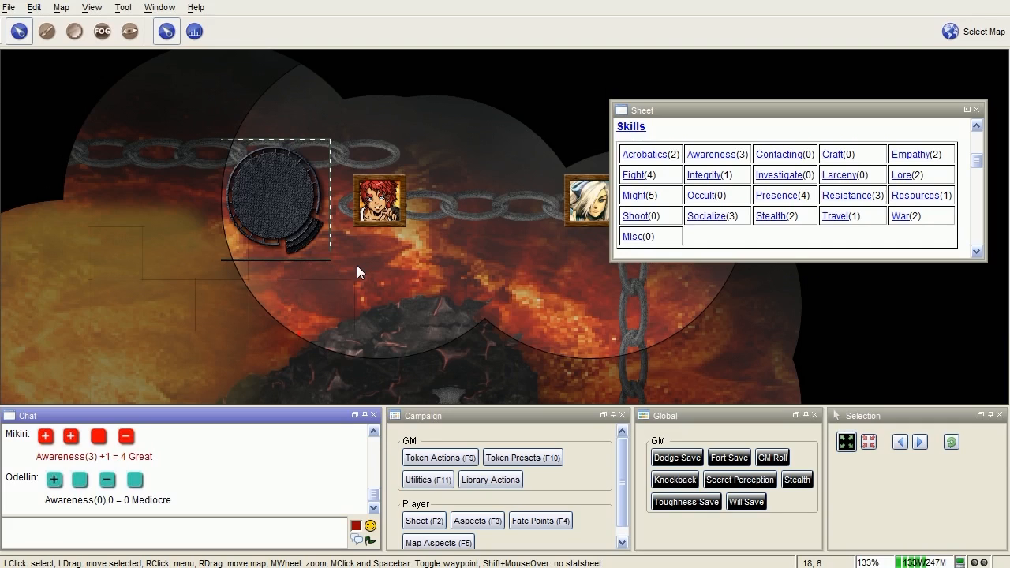
mouse_move(354, 271)
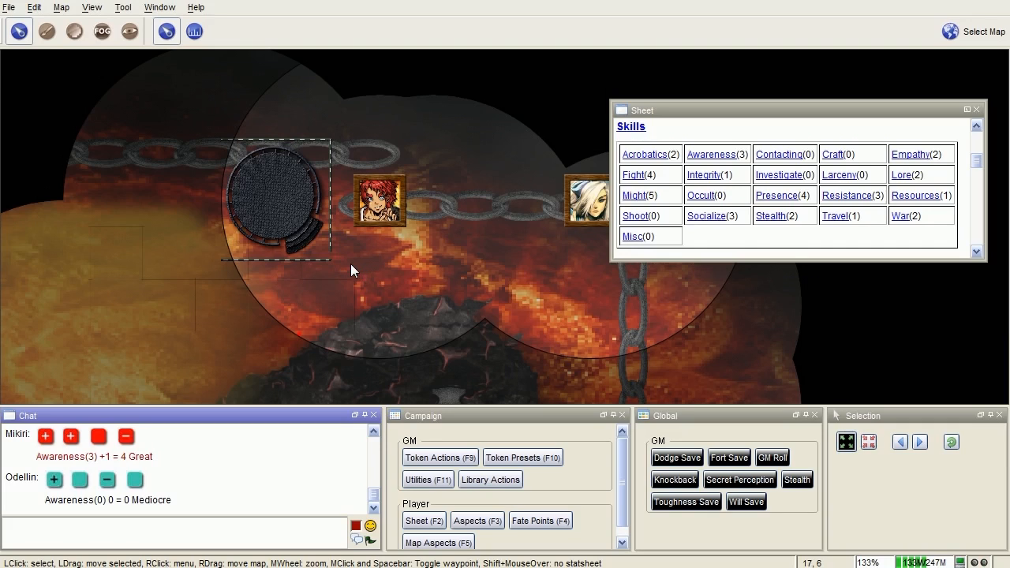
mouse_move(249, 239)
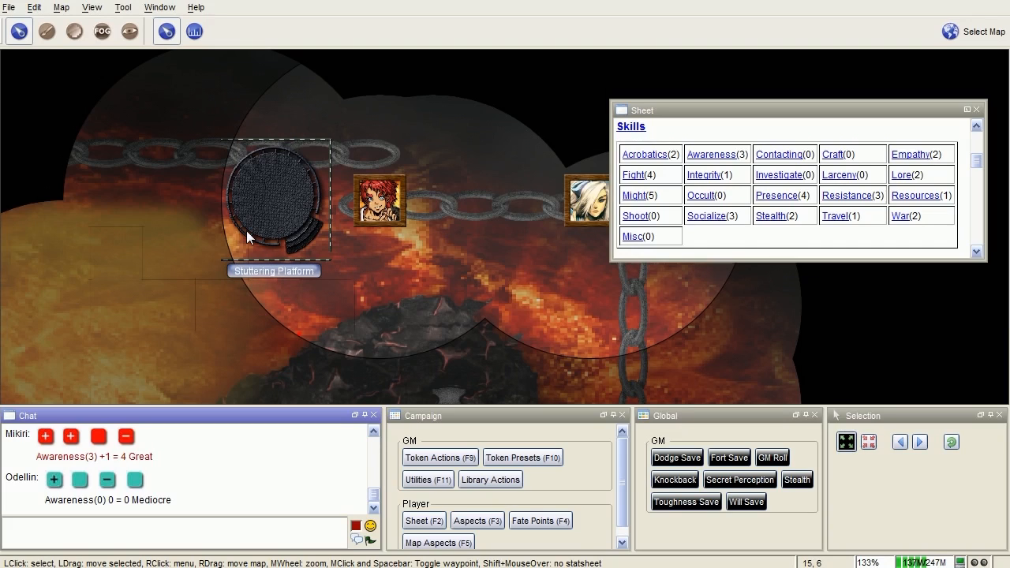
mouse_move(244, 240)
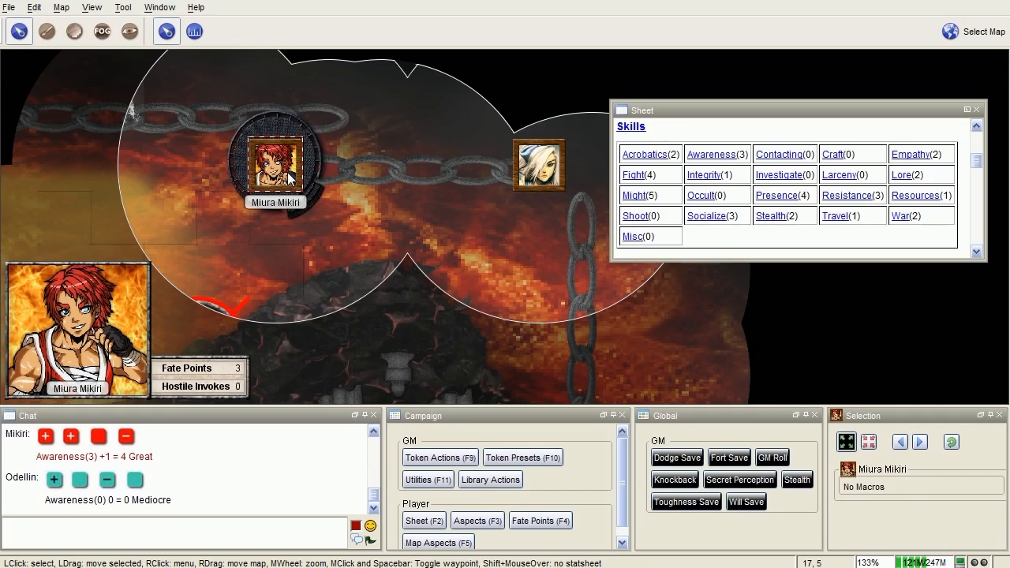
mouse_move(287, 182)
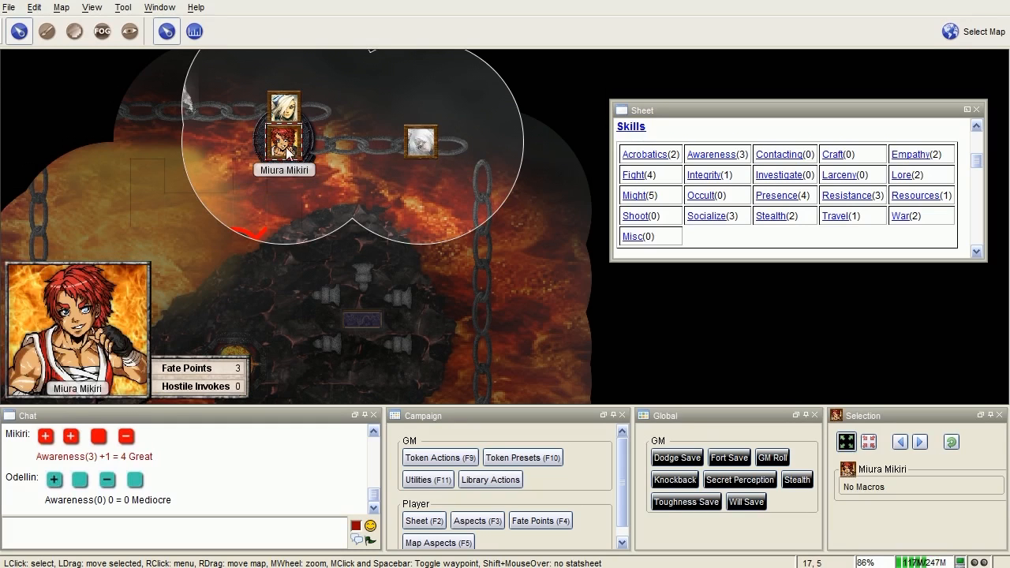
mouse_move(341, 155)
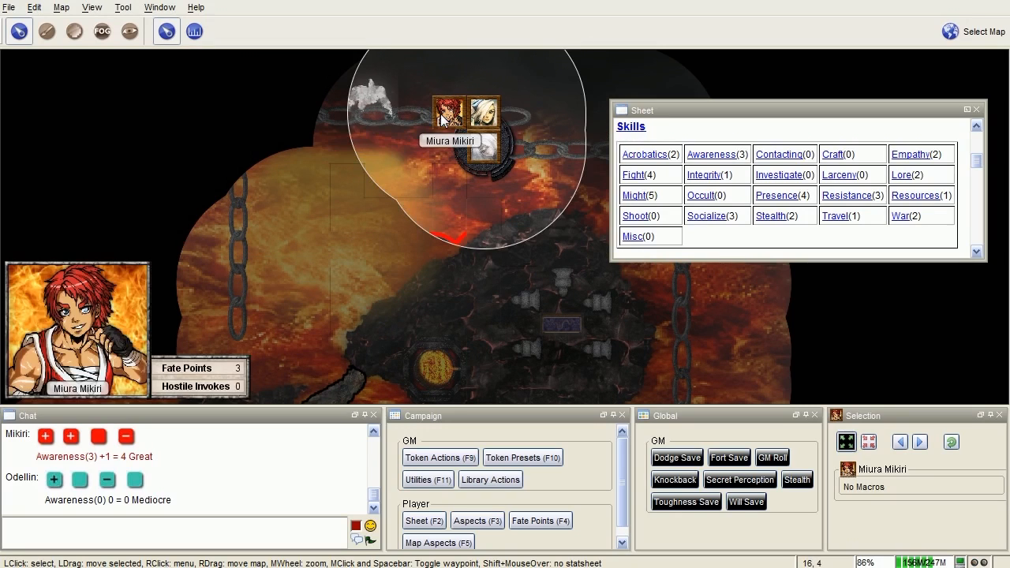
Move Miura Mikiri's token one square left along the chain beside her ally and the skeleton
left_click_drag(450, 114, 414, 114)
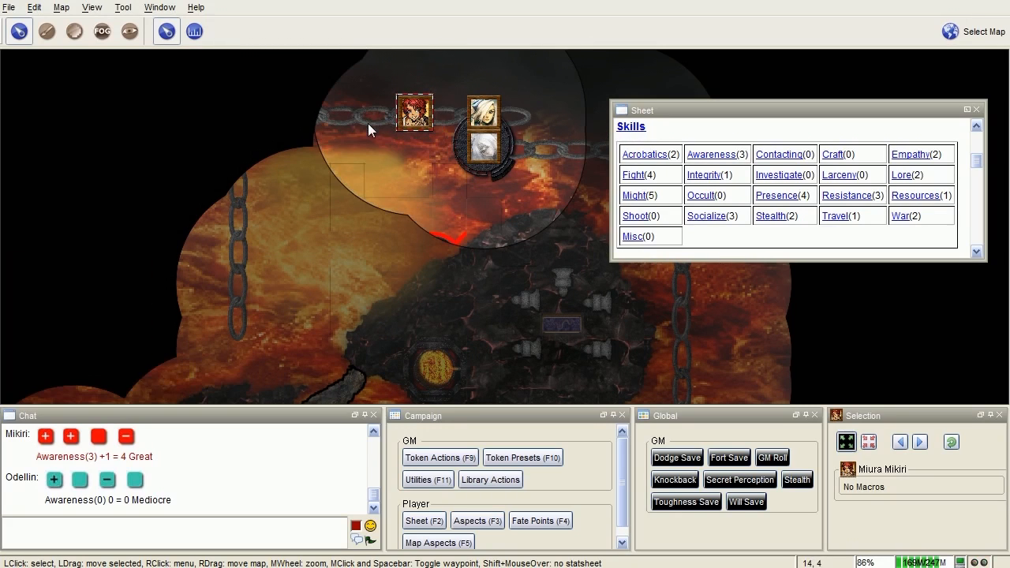
scroll("down", 3)
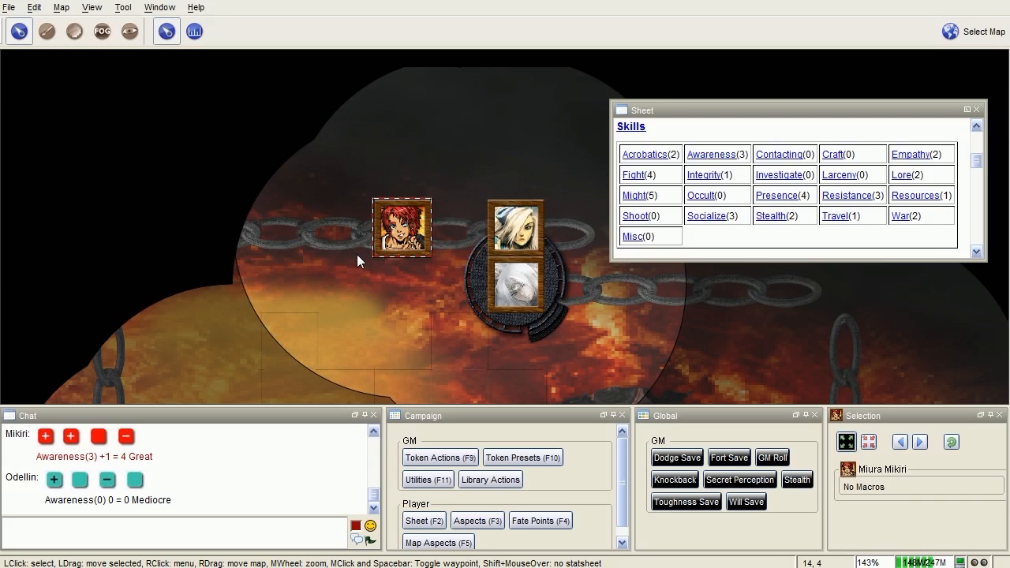
mouse_move(401, 228)
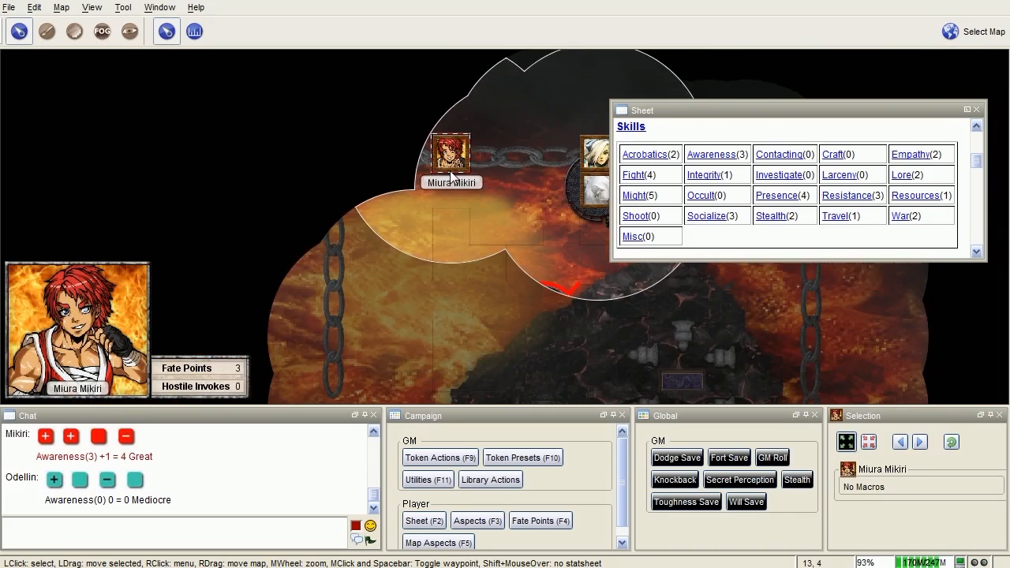
Zoom the lava map to follow Miura Mikiri's token along the chain
scroll("down", 3)
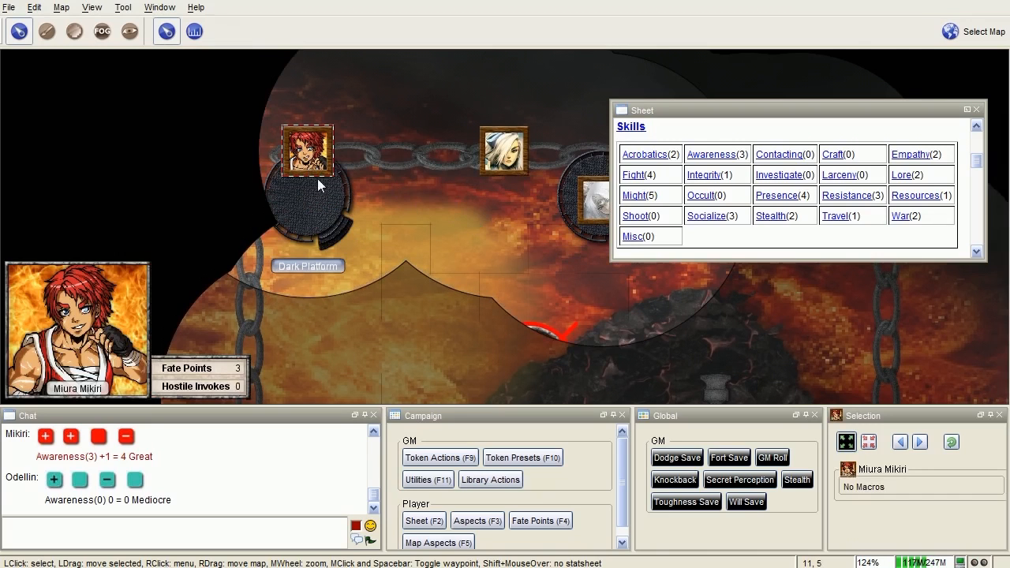
mouse_move(342, 227)
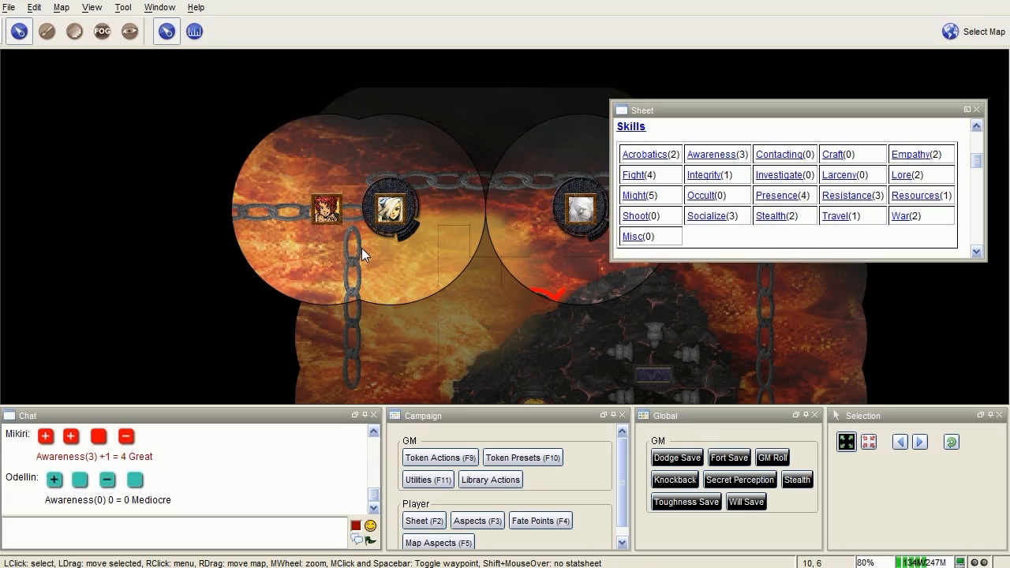
mouse_move(373, 237)
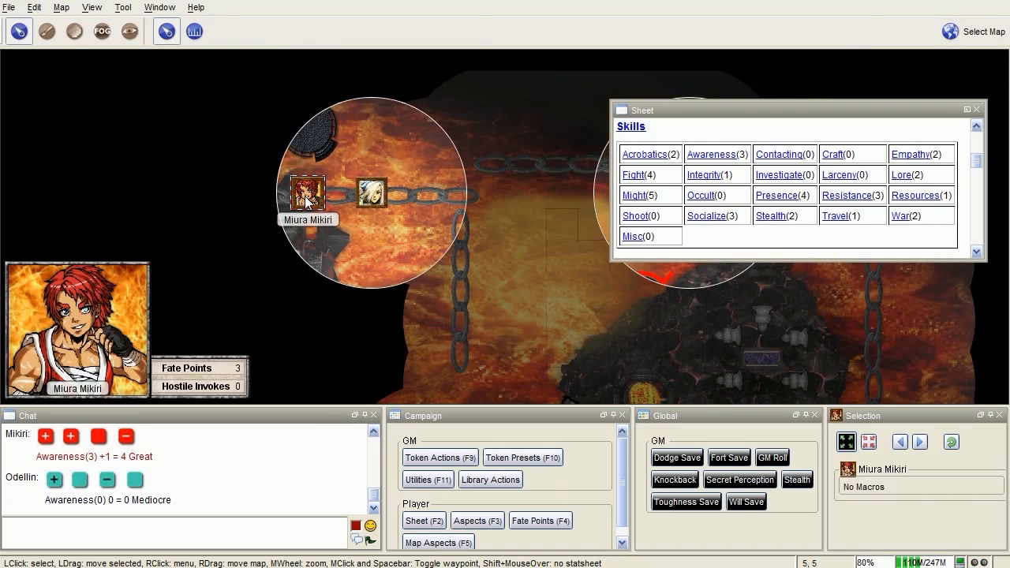
Pan the map along the chain walkway and recentre it around the two tokens
left_click_drag(304, 193, 285, 193)
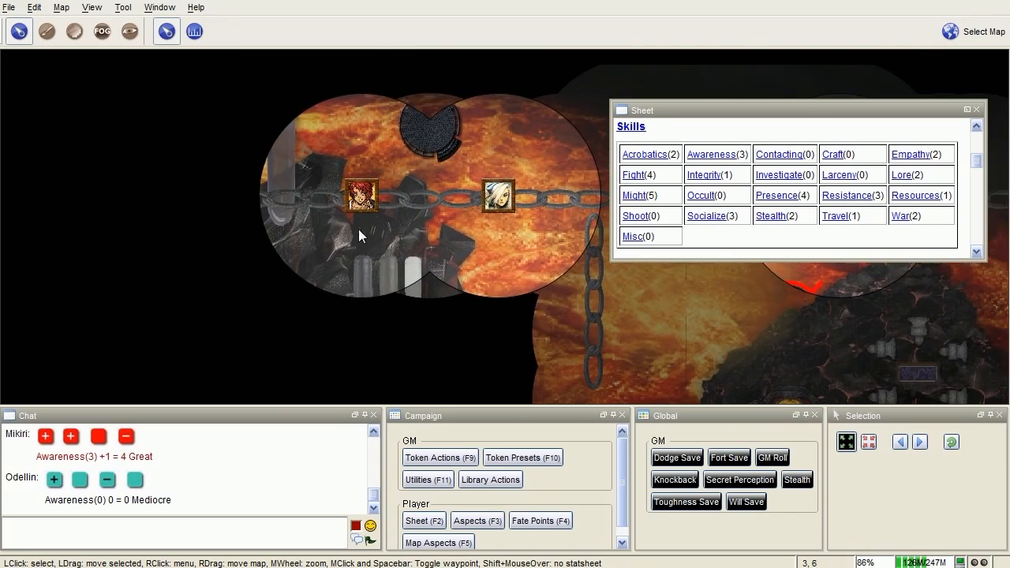
mouse_move(360, 196)
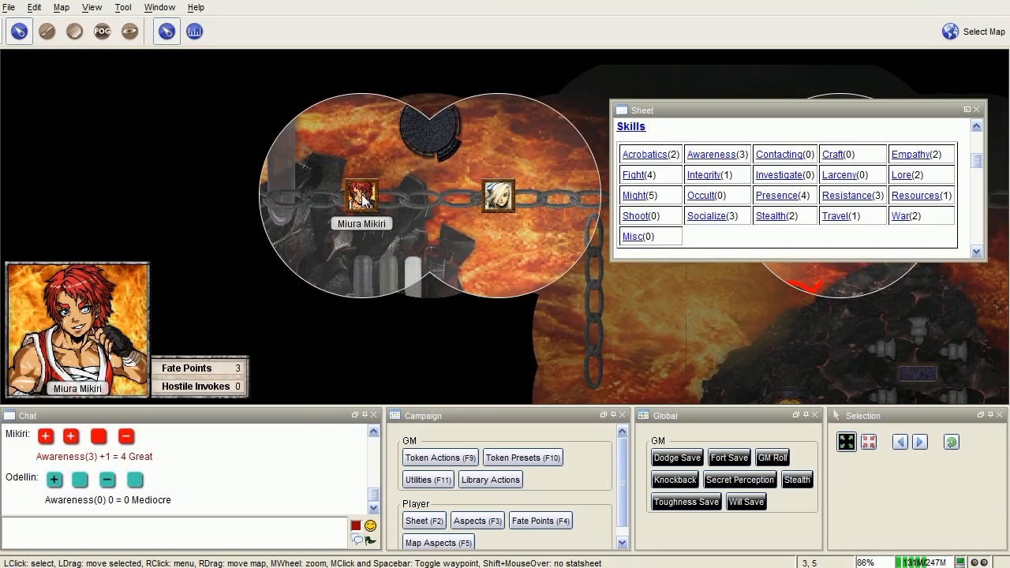
left_click_drag(497, 196, 430, 192)
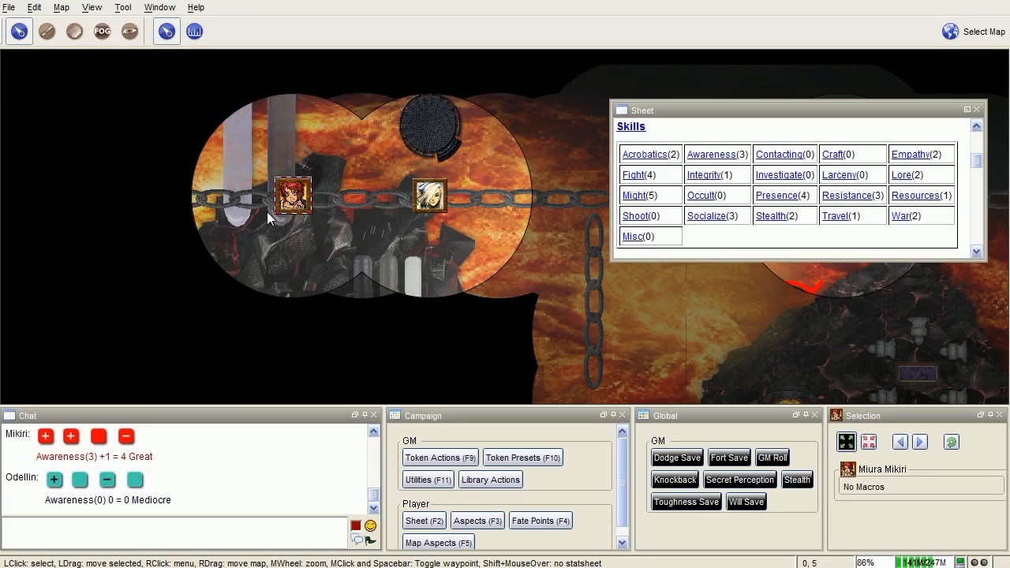
left_click_drag(269, 218, 378, 264)
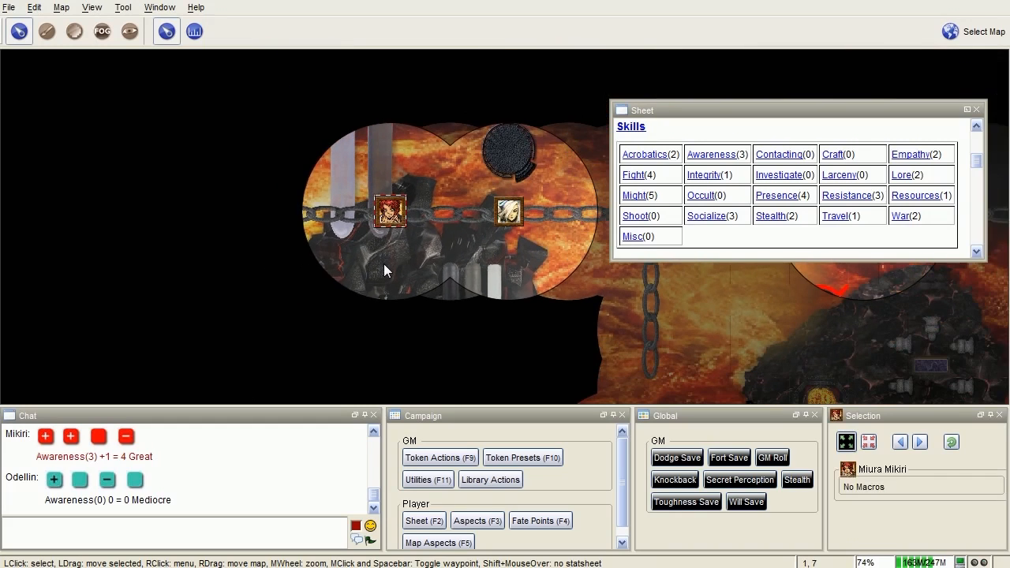
mouse_move(391, 213)
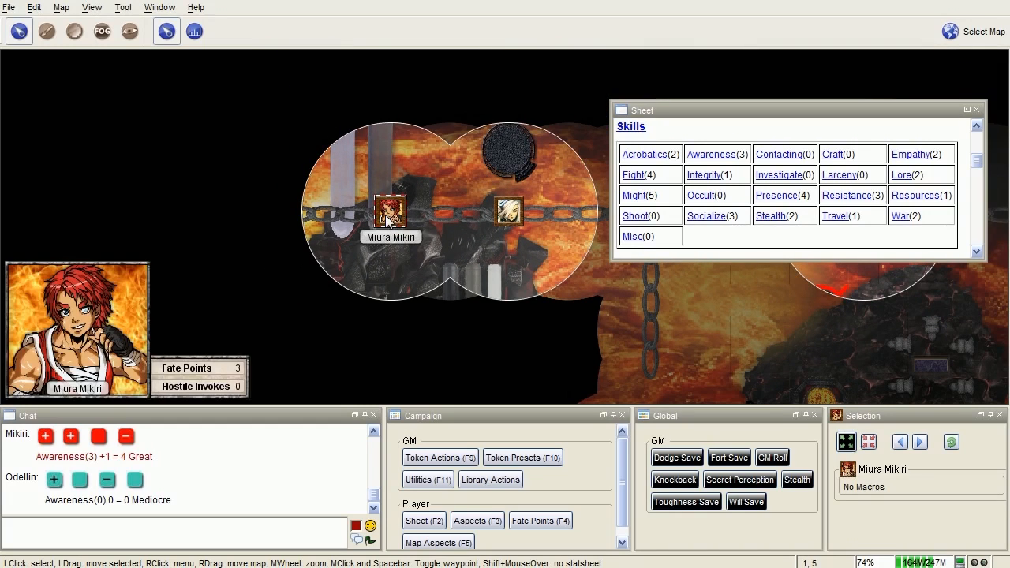
mouse_move(391, 150)
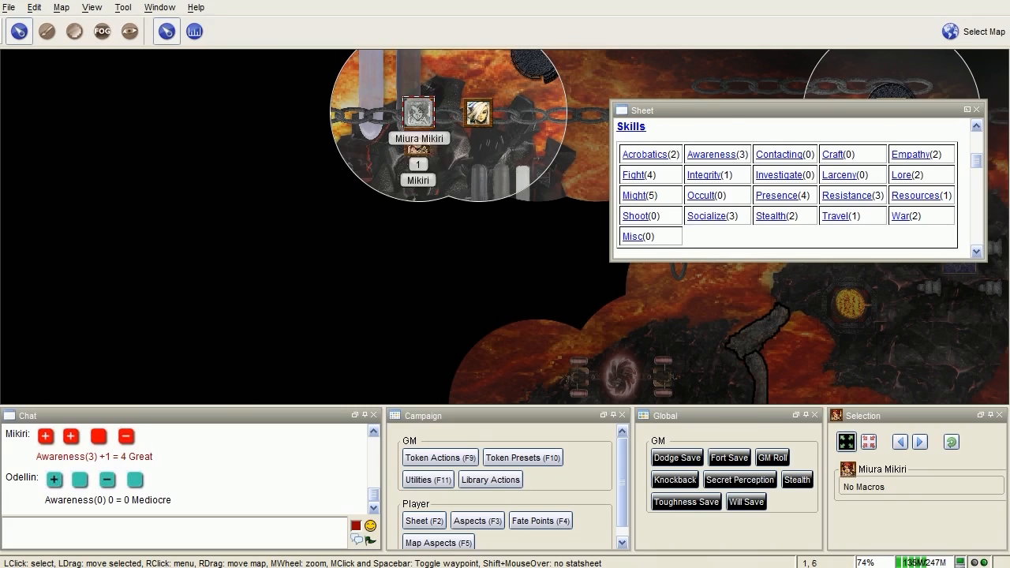
left_click_drag(418, 113, 418, 196)
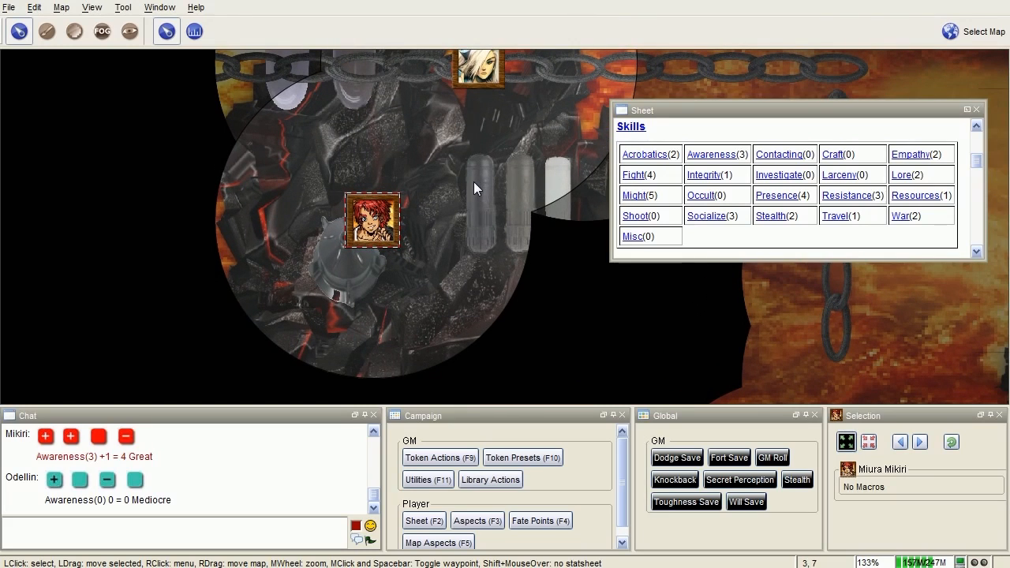
left_click_drag(473, 190, 345, 208)
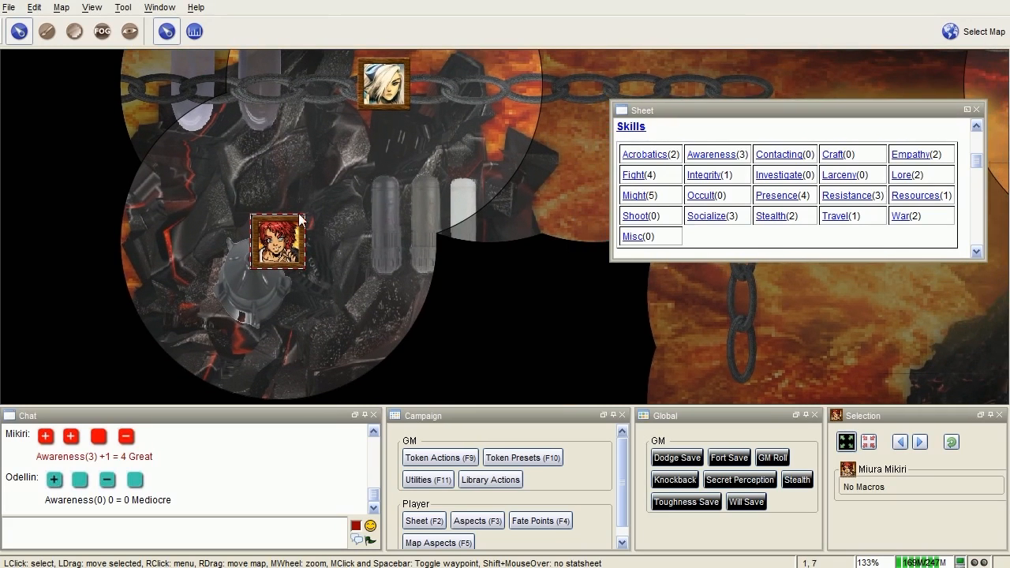
mouse_move(278, 240)
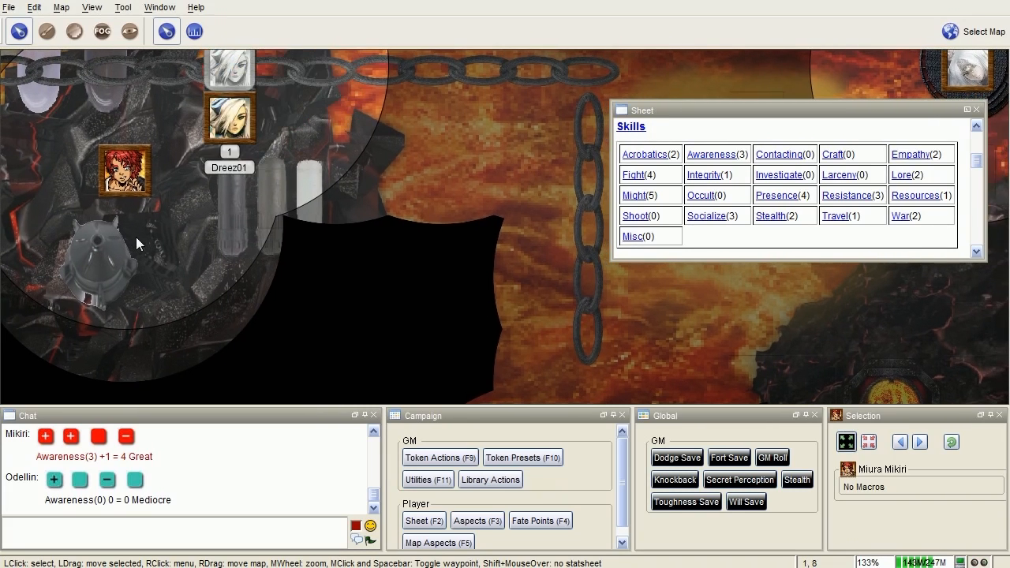
left_click(123, 170)
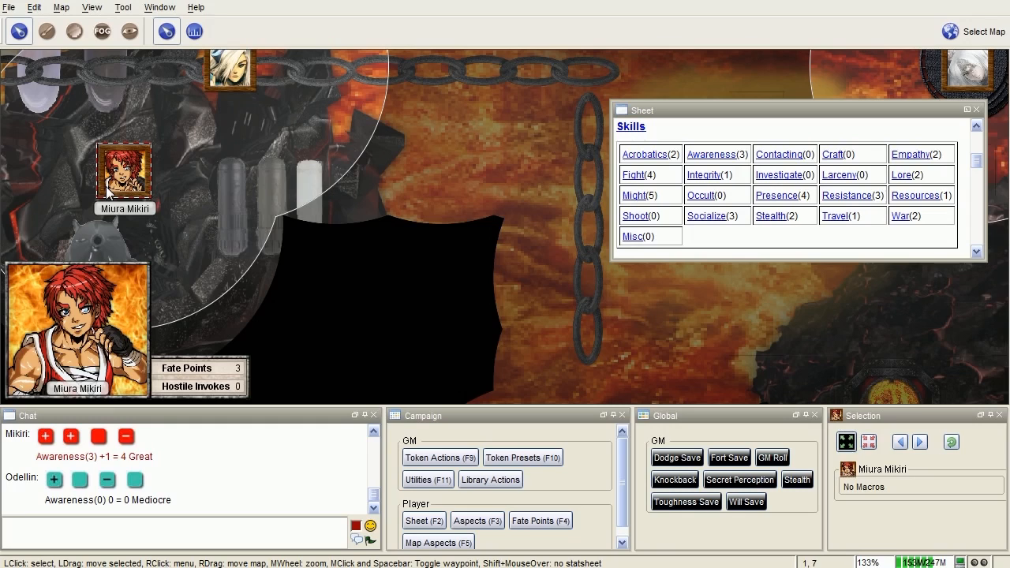
mouse_move(172, 203)
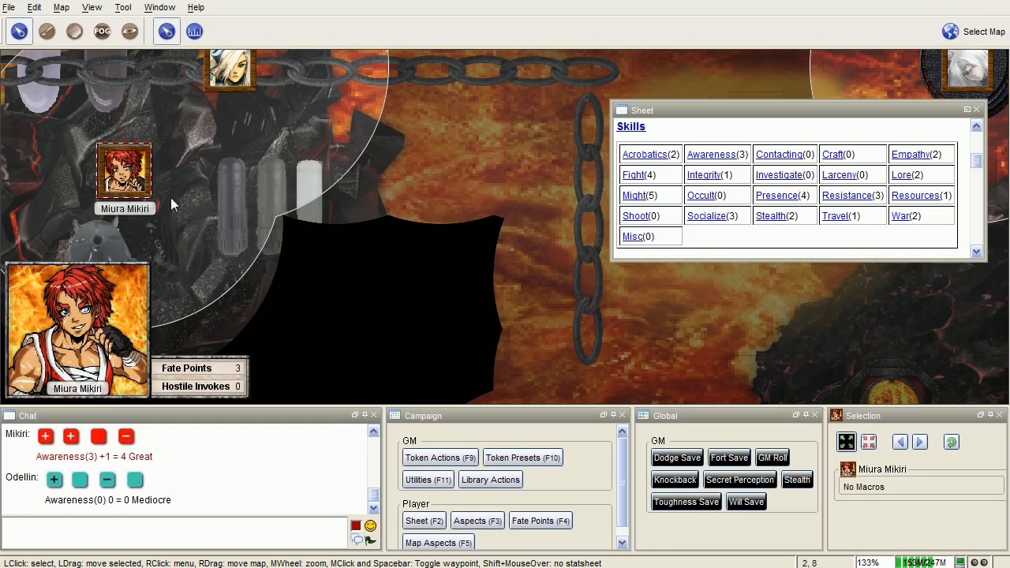
left_click(644, 155)
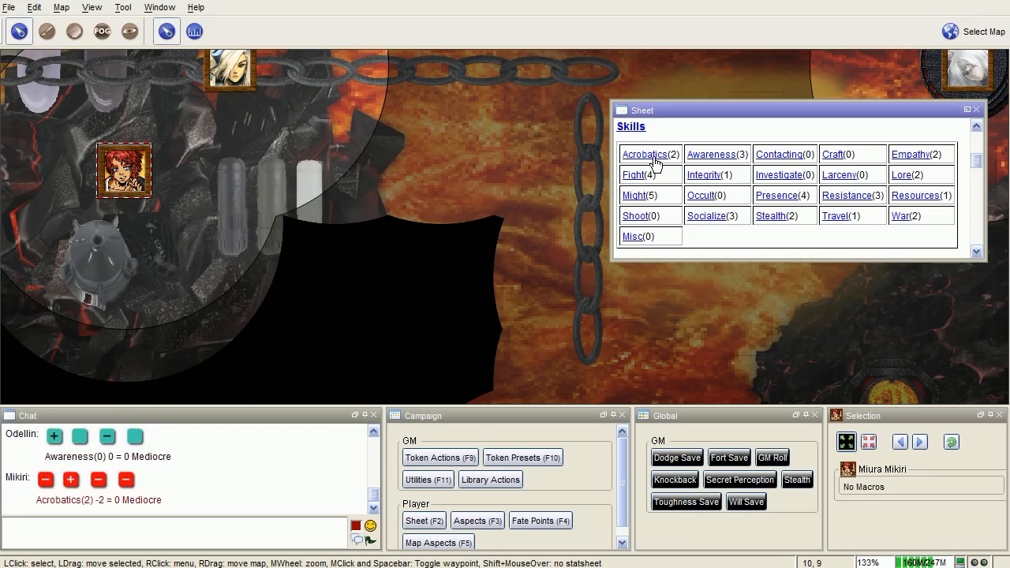
mouse_move(617, 191)
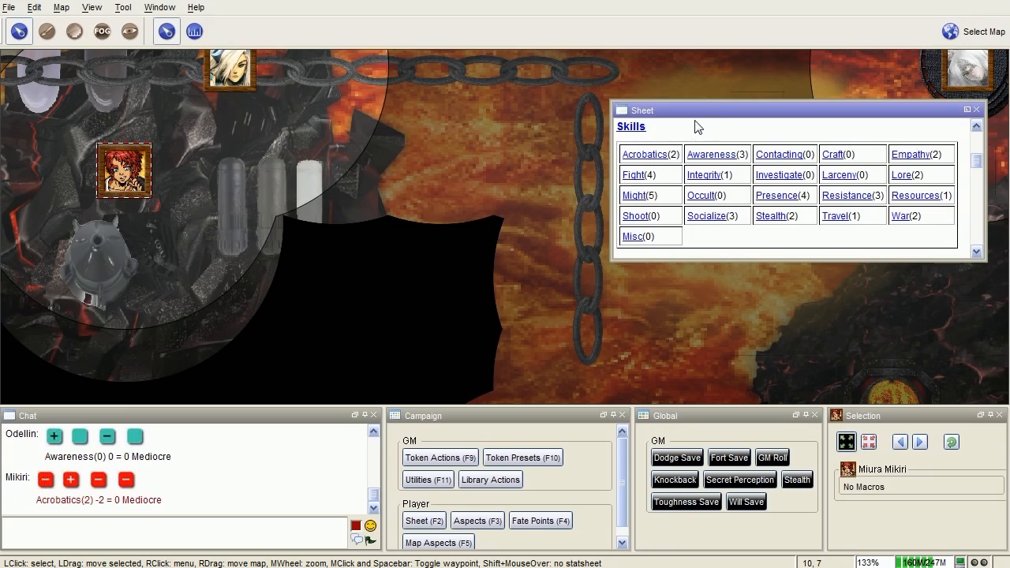
mouse_move(708, 101)
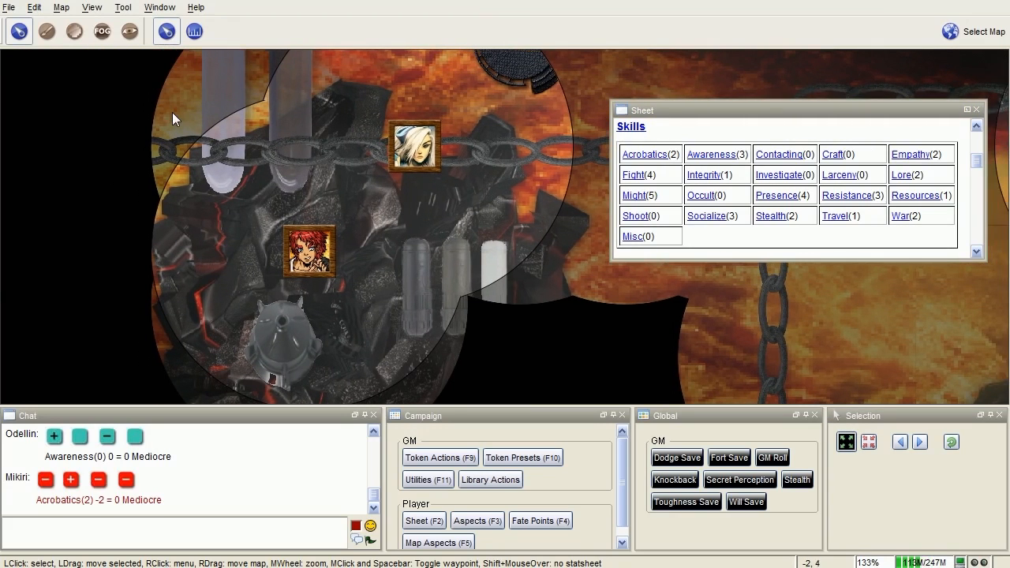
Recentre the map on the party and roll Awareness from the Sheet skills panel
left_click_drag(173, 118, 382, 316)
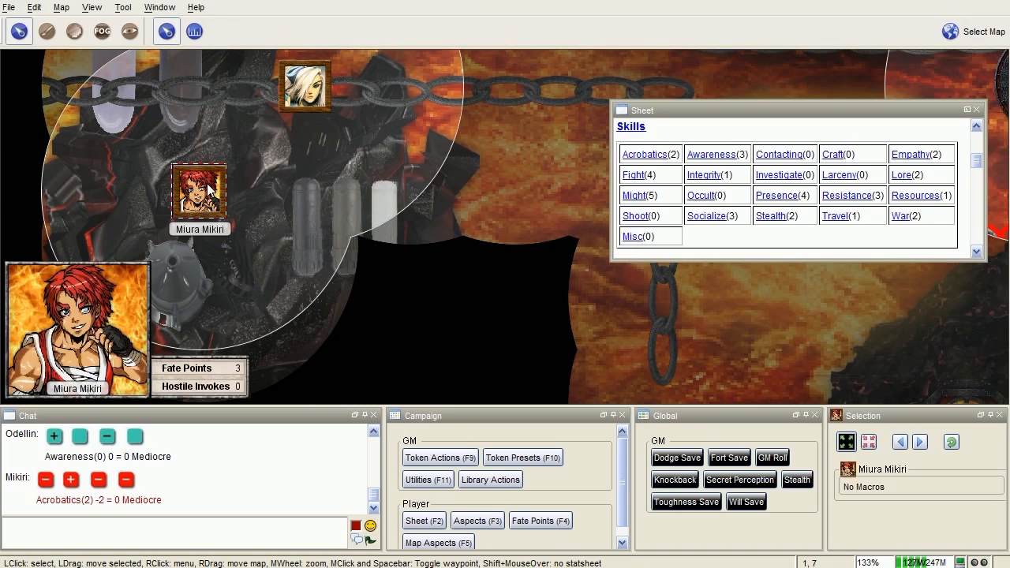
left_click(307, 87)
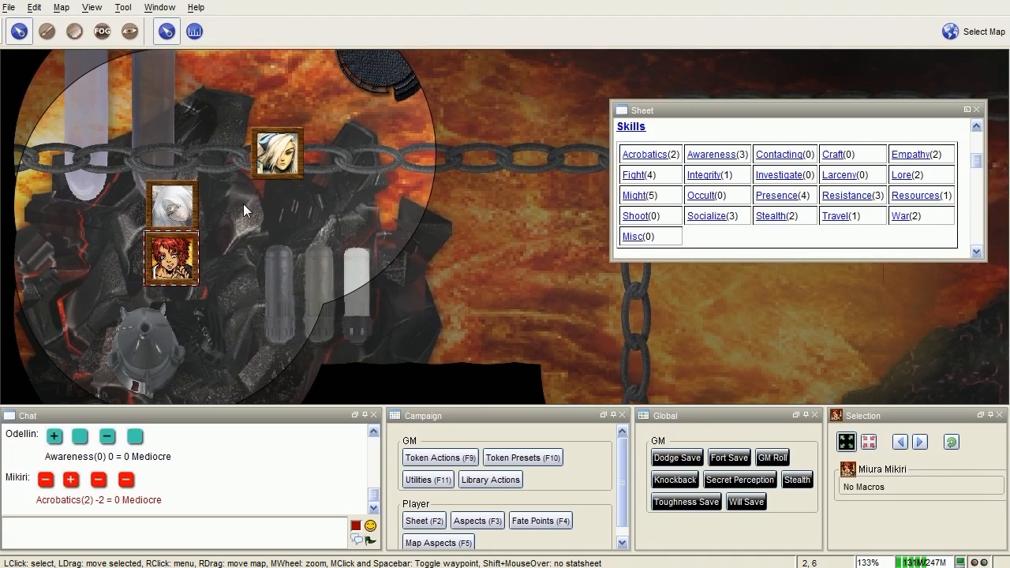
mouse_move(172, 260)
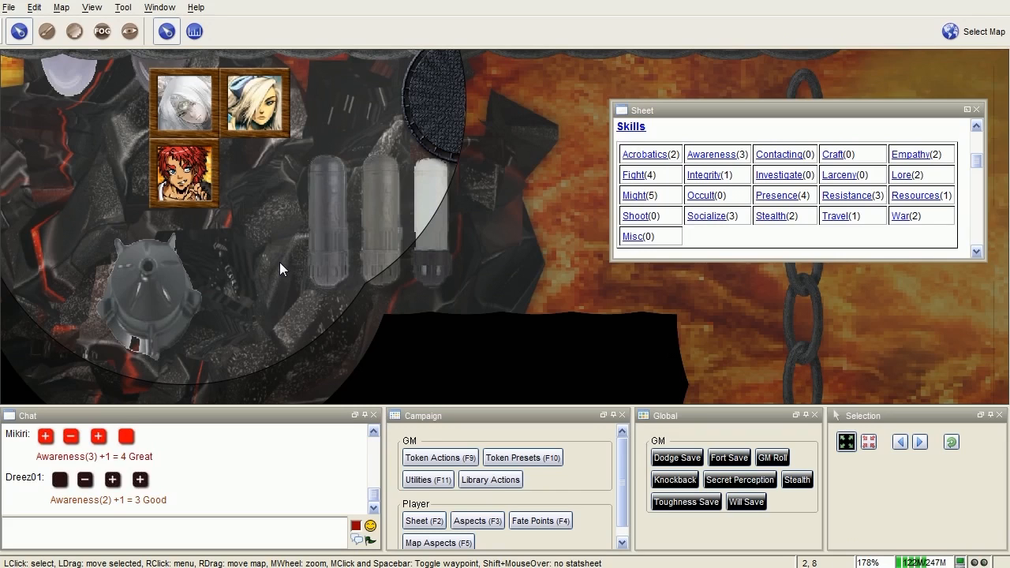
mouse_move(271, 268)
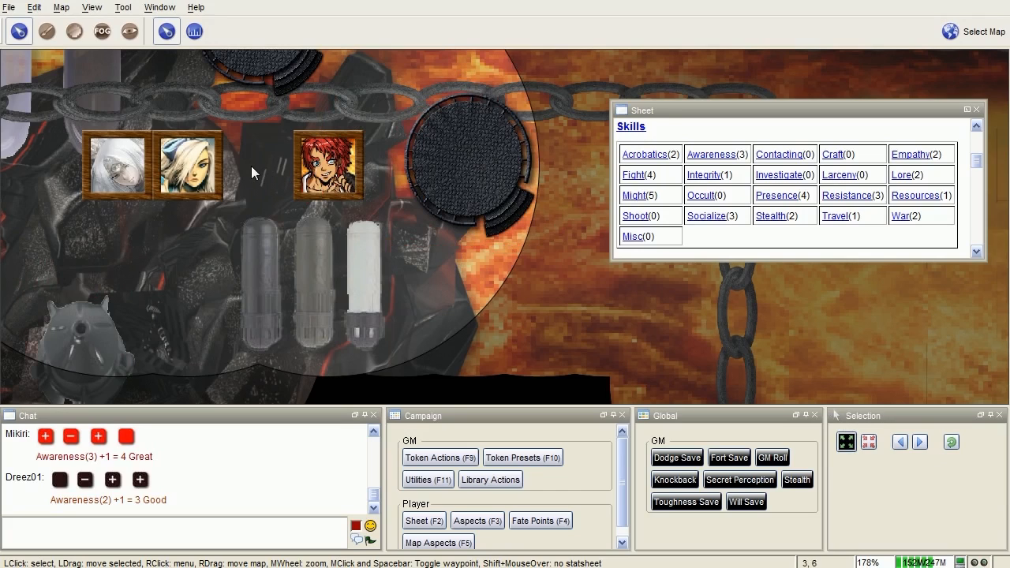
mouse_move(259, 180)
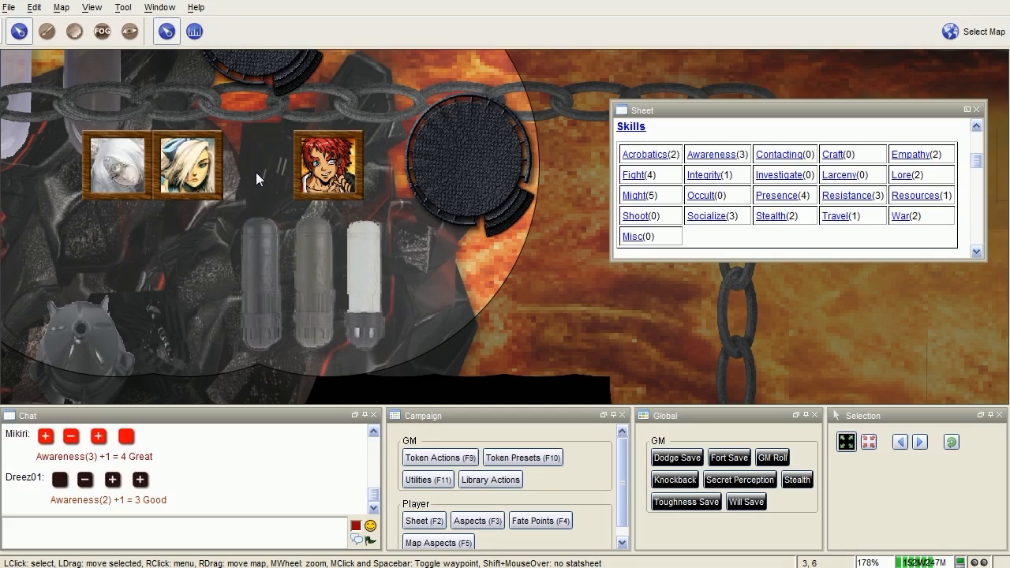
mouse_move(389, 199)
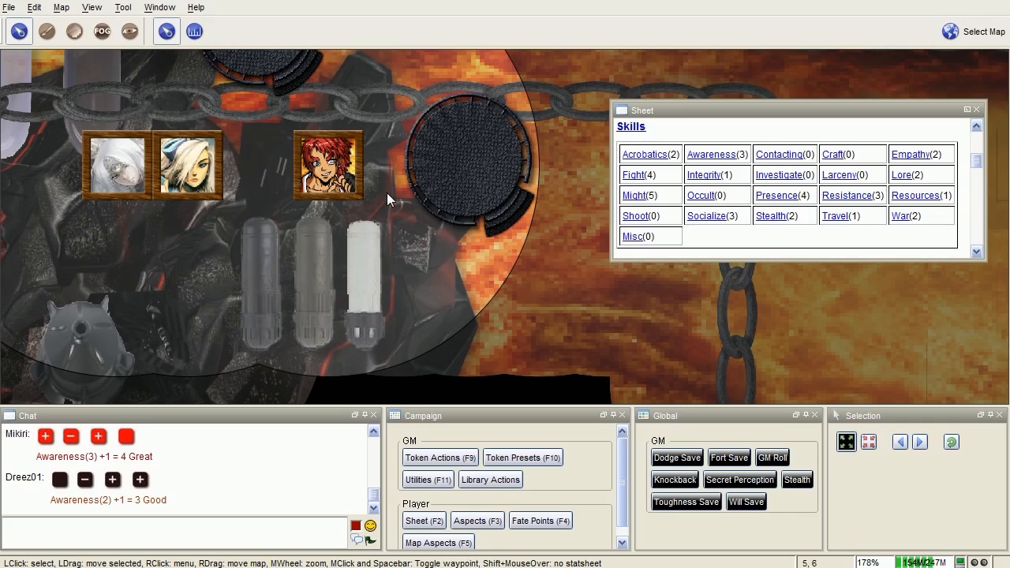
Select the red-haired character's token and roll Lore, getting 3 Good for Mikiri
left_click(329, 166)
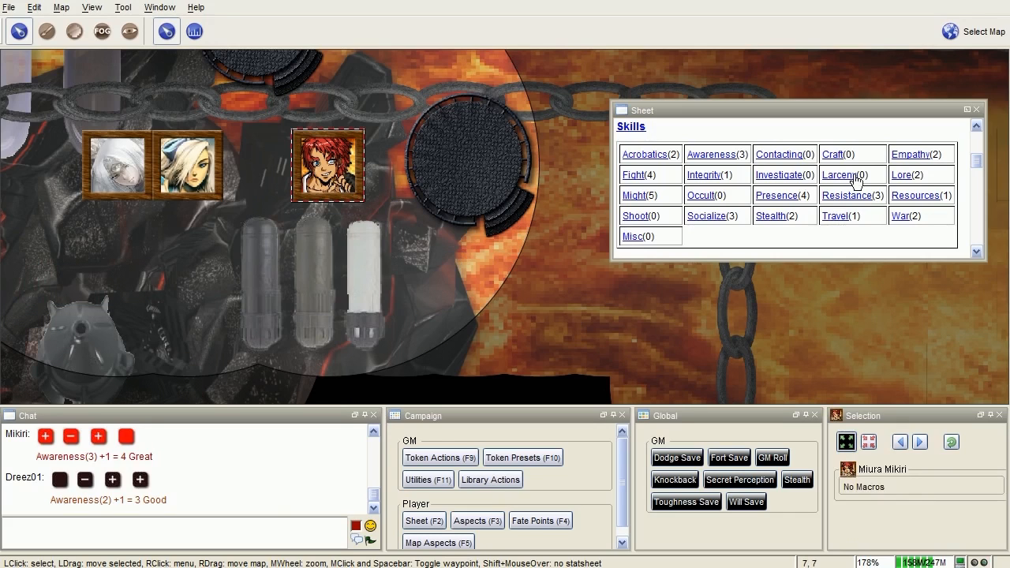
left_click(900, 174)
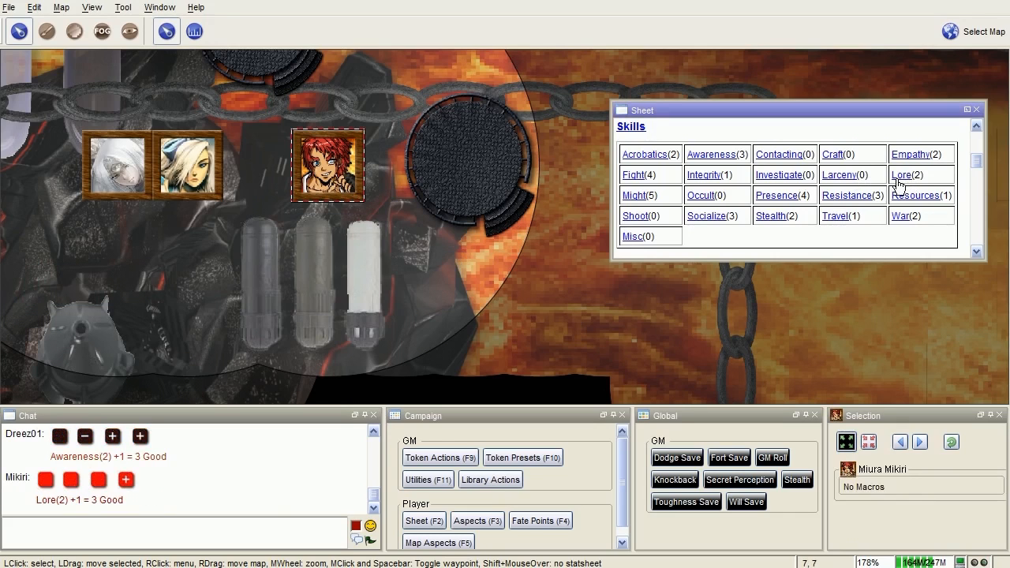
mouse_move(862, 281)
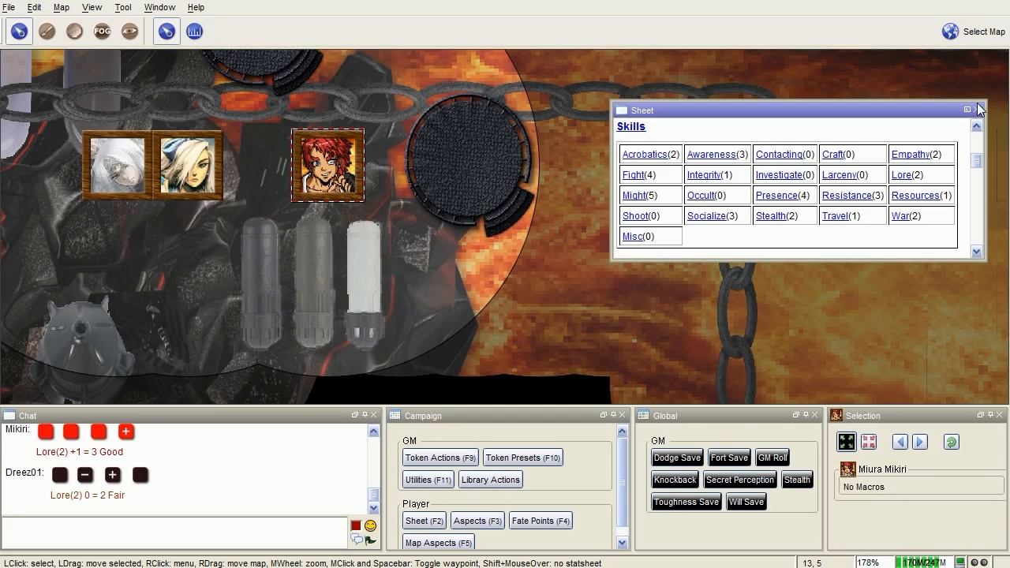
mouse_move(982, 95)
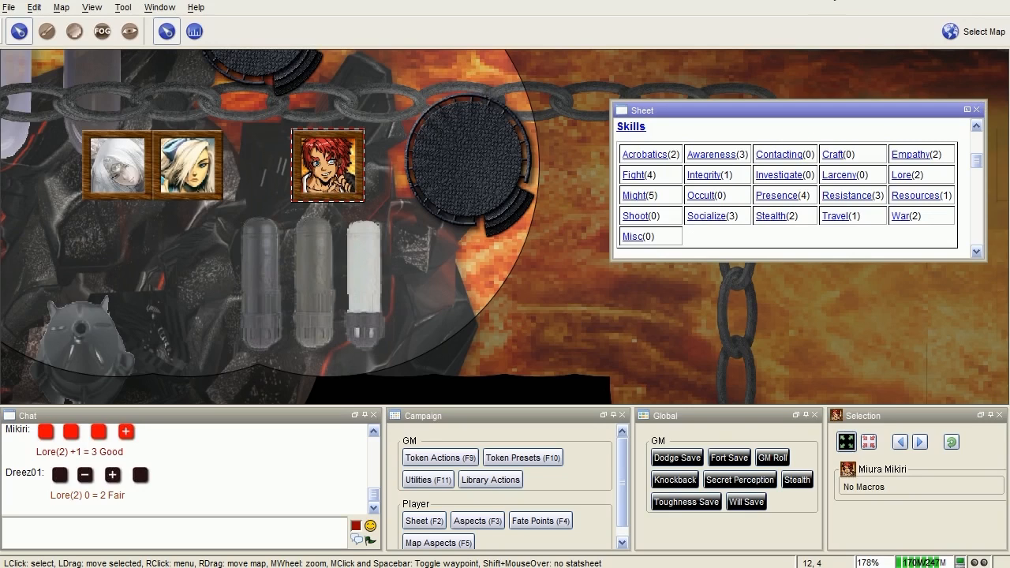
mouse_move(984, 82)
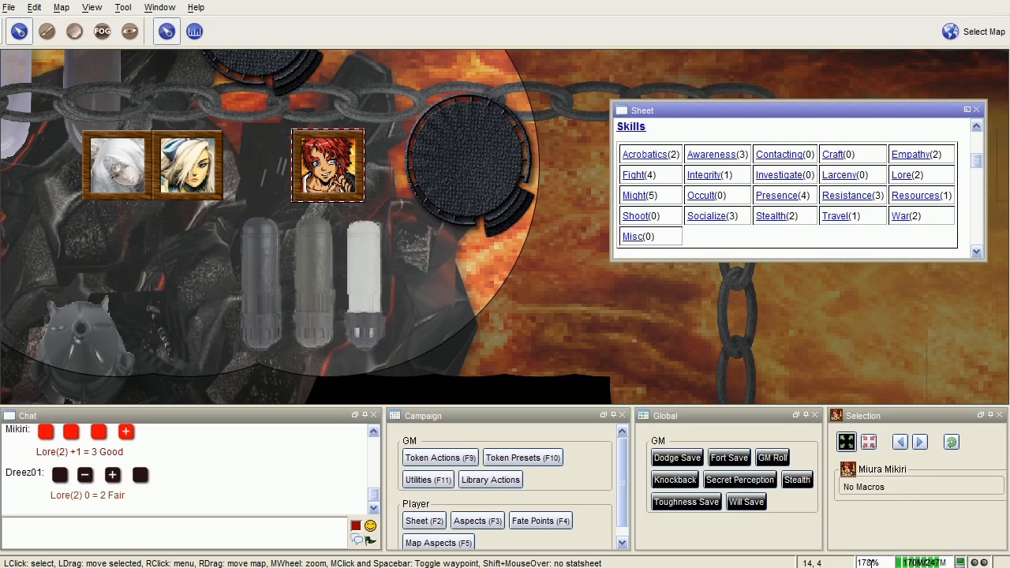
mouse_move(578, 341)
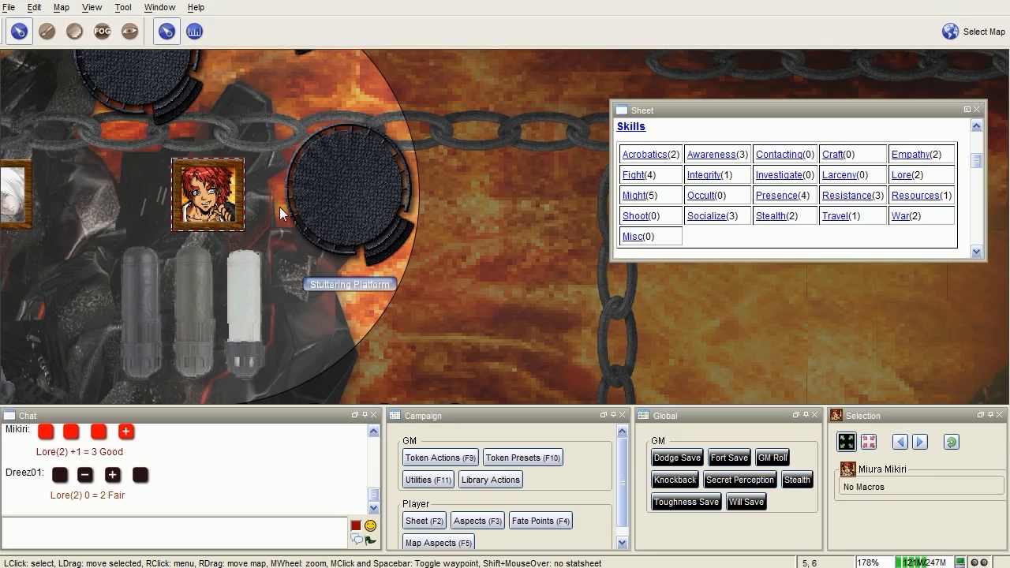
mouse_move(85, 300)
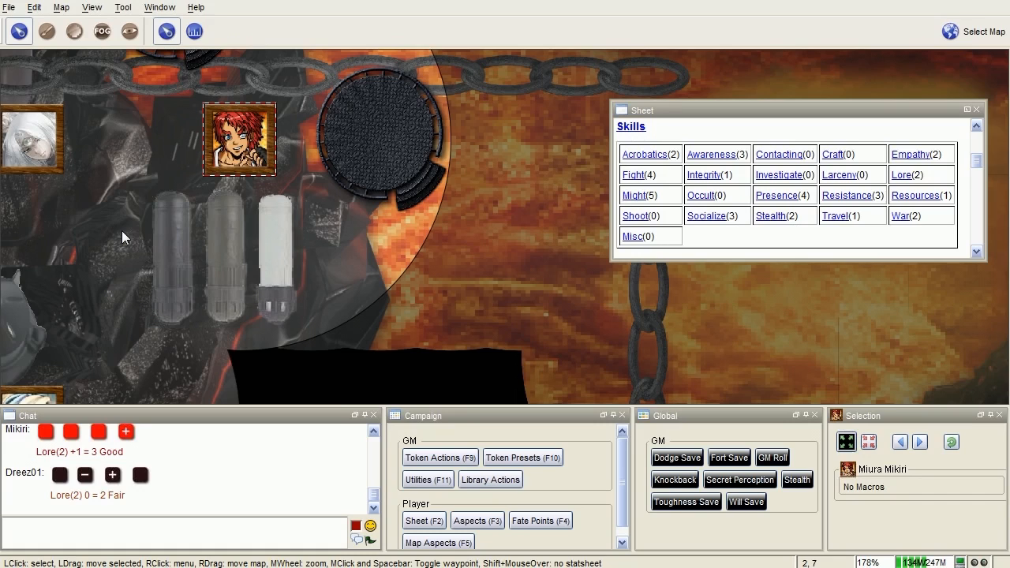
Move Caella Dainath's white-haired token down beside the grey machine below the pillars
left_click_drag(124, 237, 383, 124)
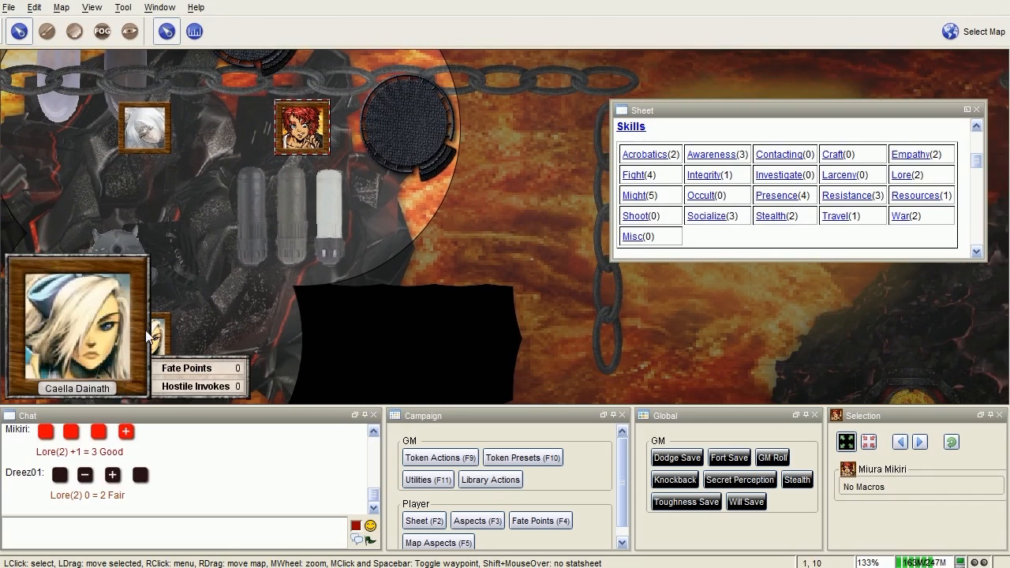
left_click(300, 130)
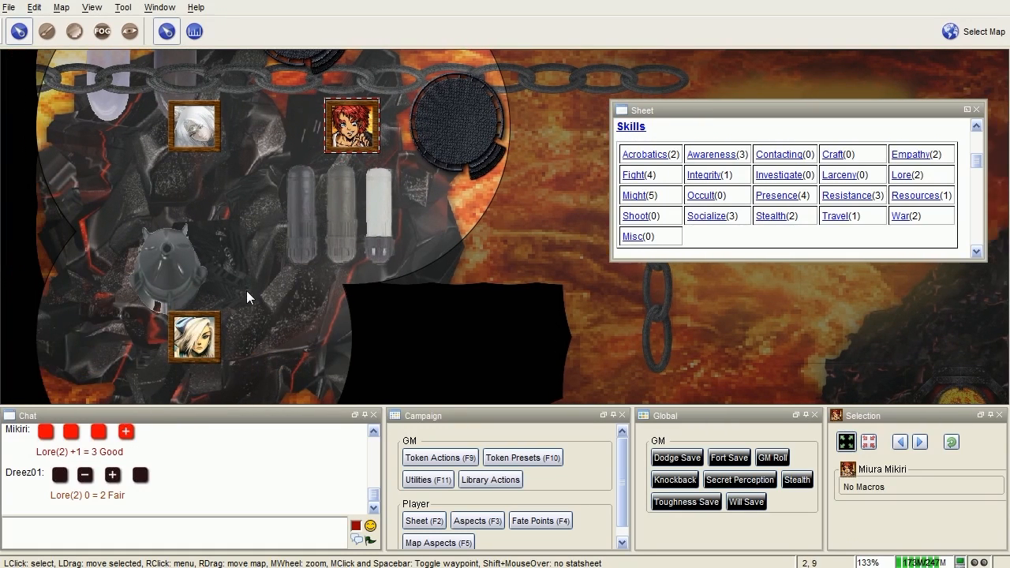
left_click(193, 344)
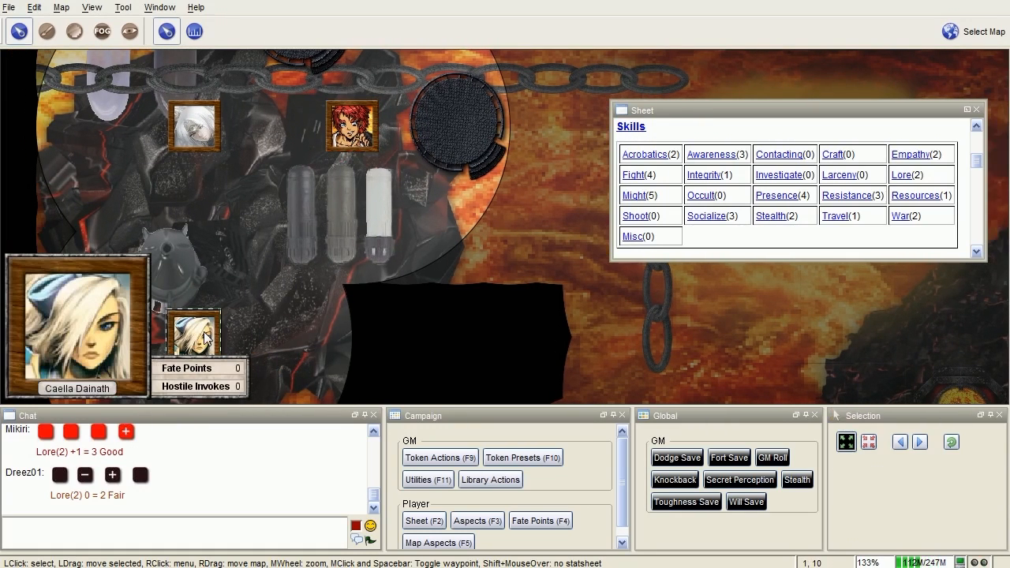